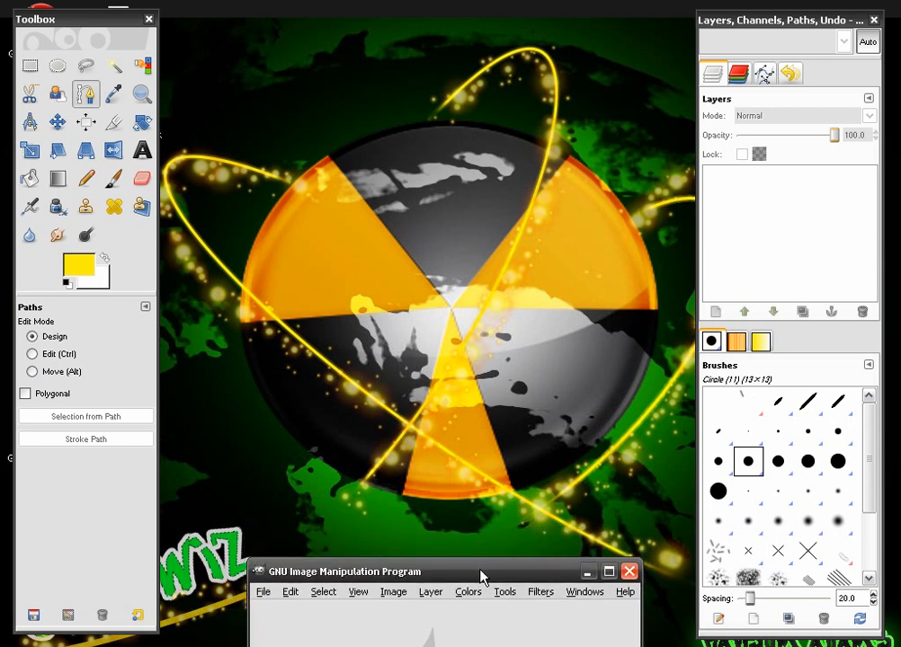
Step: Move the GIMP main window to screen centre and bring up the File menu
drag(482, 572, 492, 251)
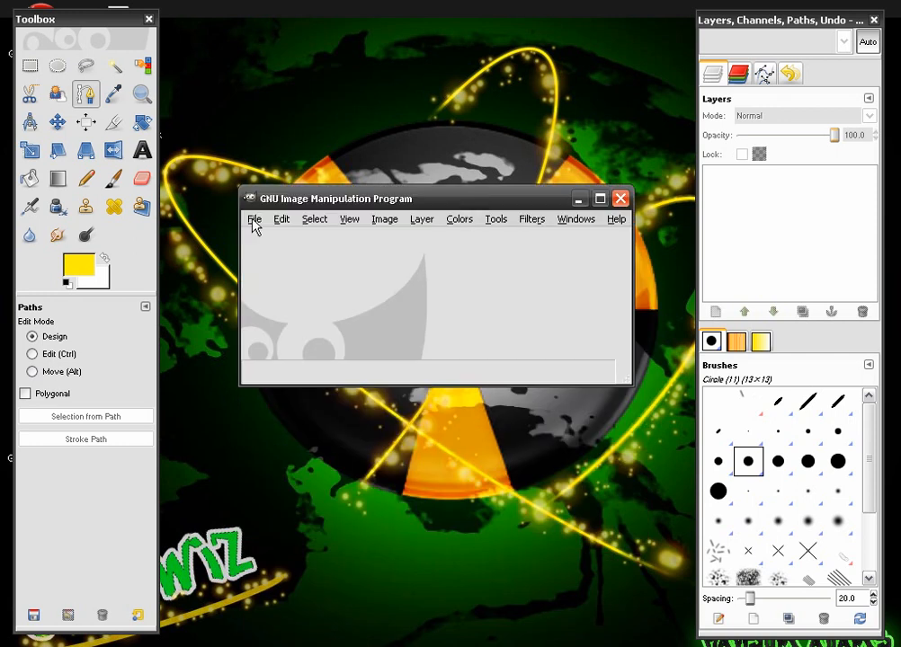
click(254, 219)
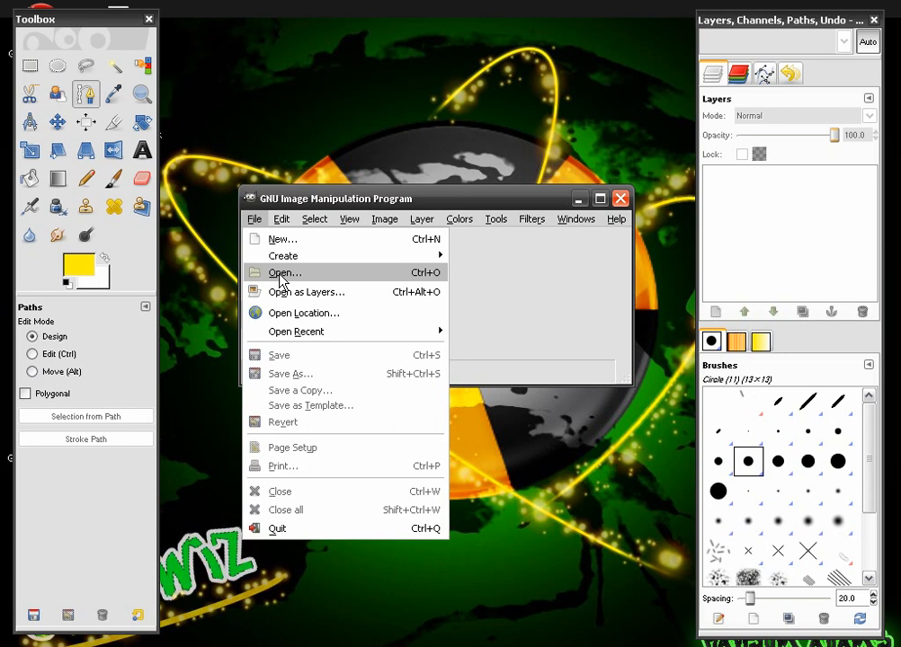
mouse_move(260, 229)
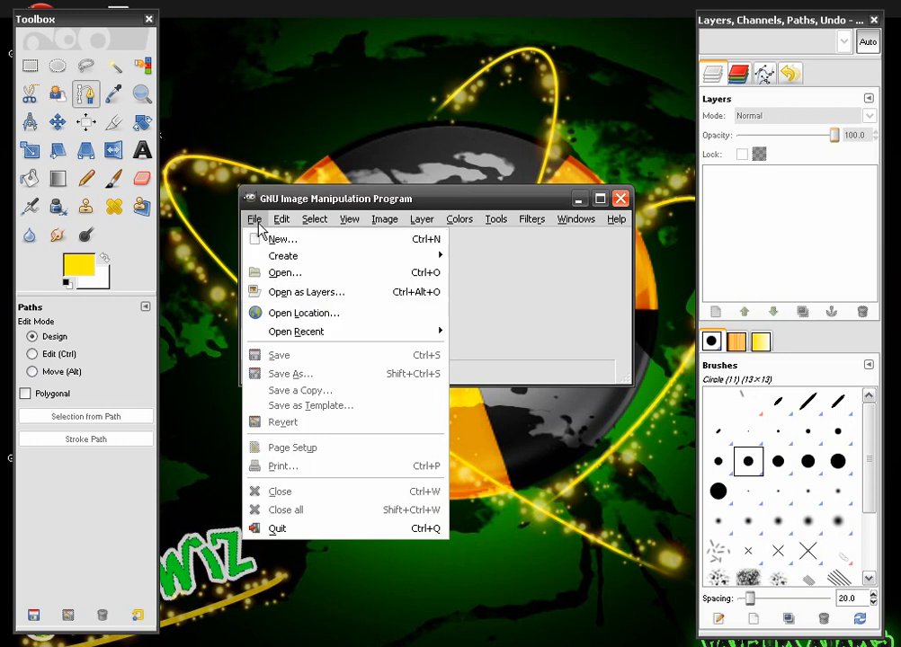
mouse_move(289, 295)
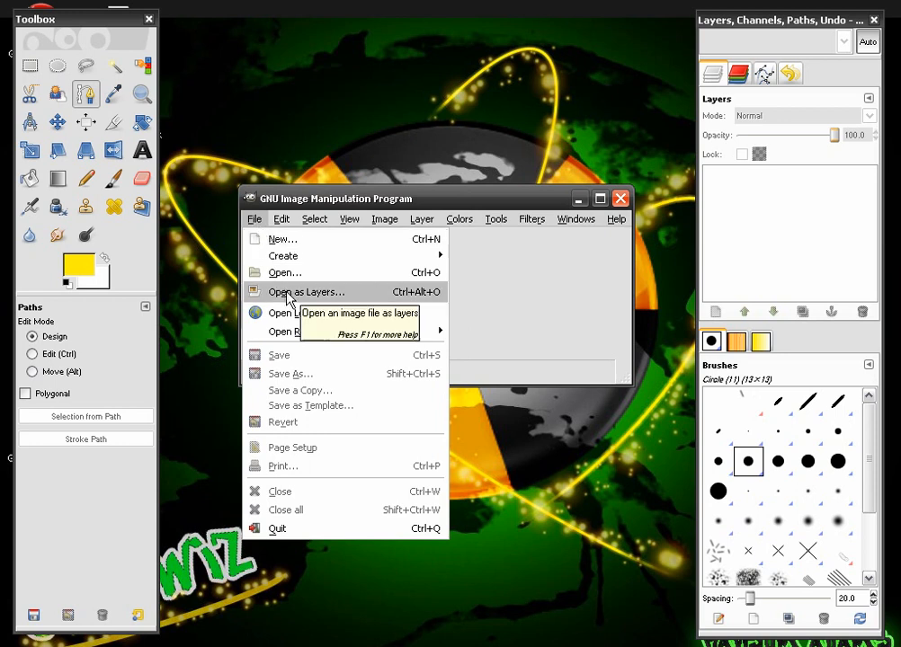
mouse_move(283, 239)
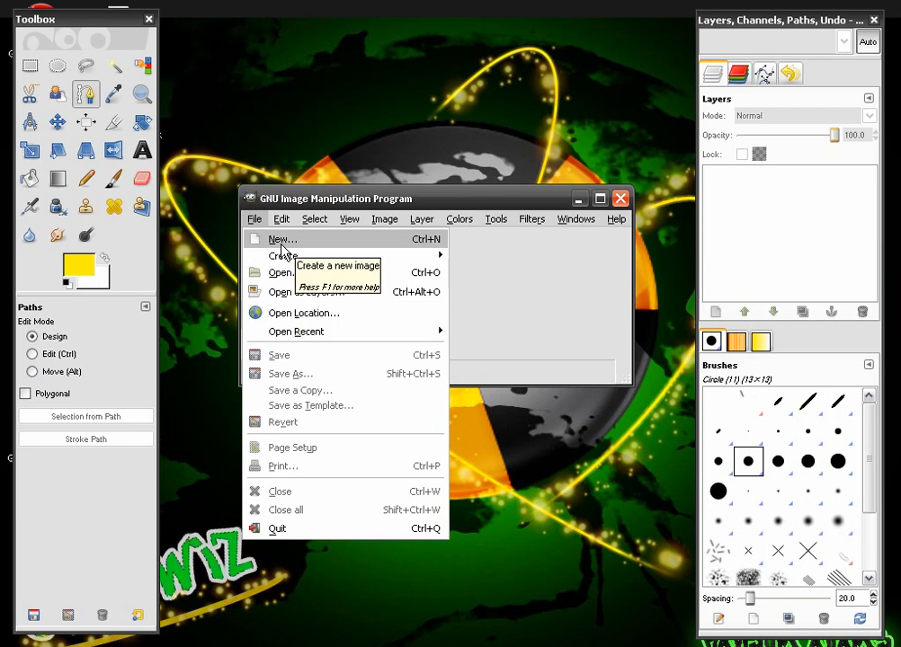
Step: Create a new 640×400 image and bucket-fill its canvas solid black
click(282, 239)
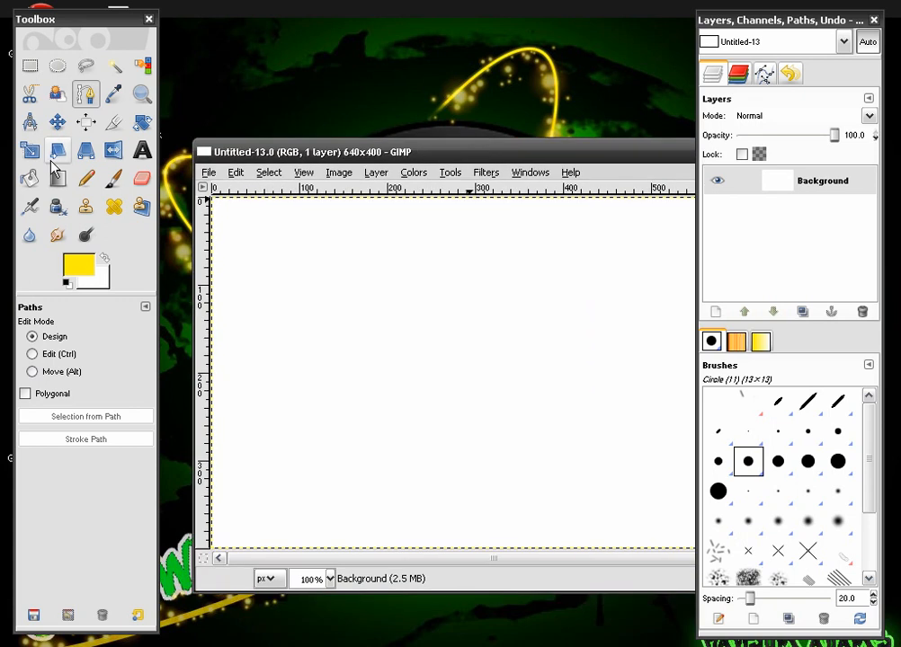
click(30, 178)
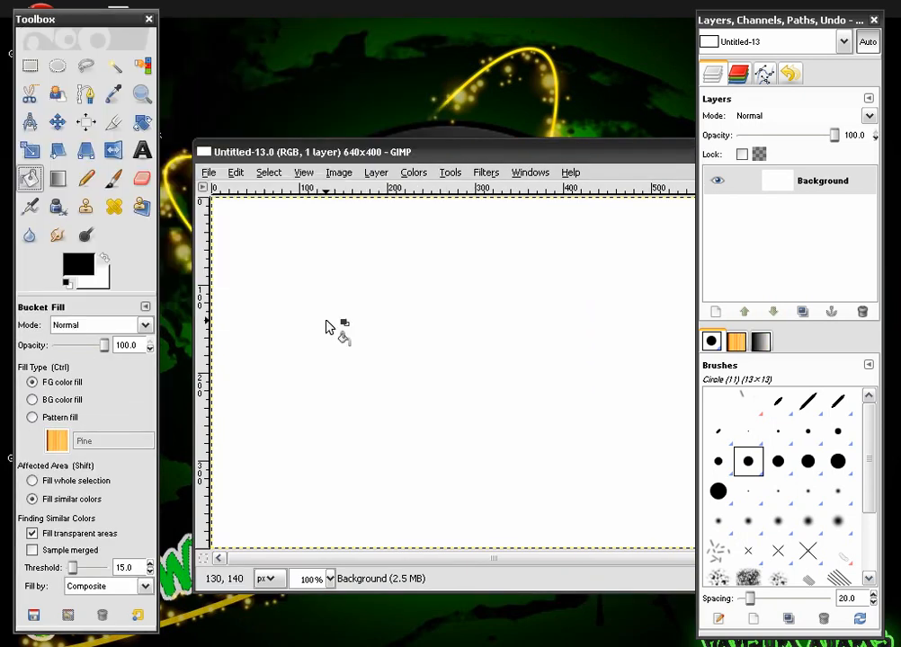
click(328, 327)
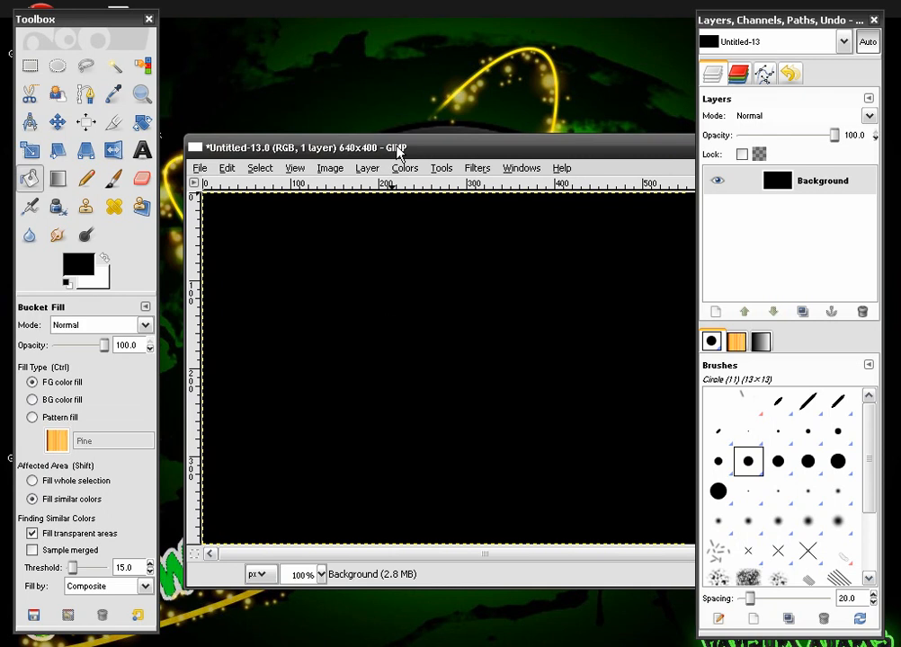
click(187, 167)
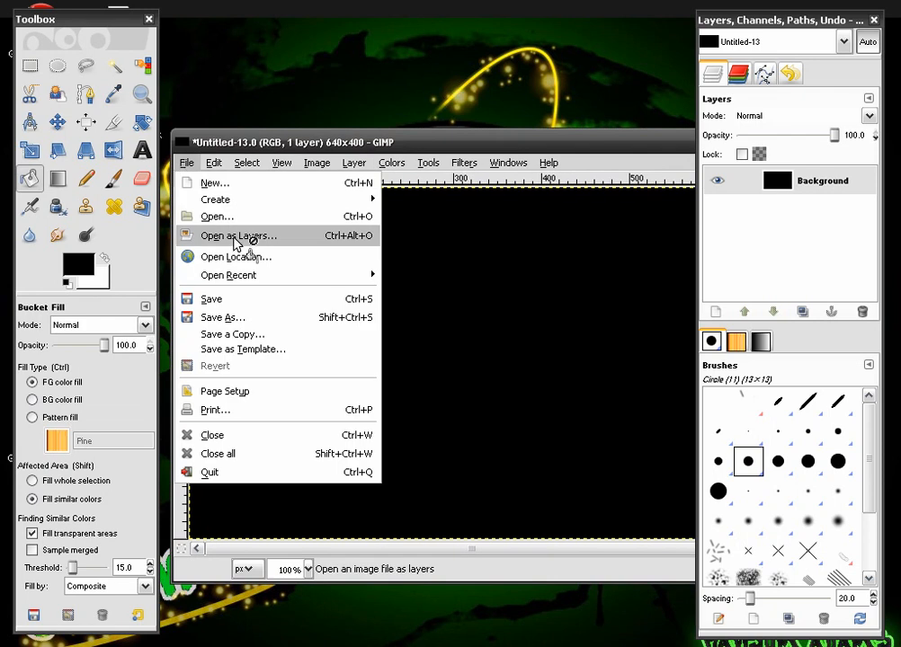
Step: Add Nuke.png as a layer and call up its layer menu for Alpha to Selection
click(238, 235)
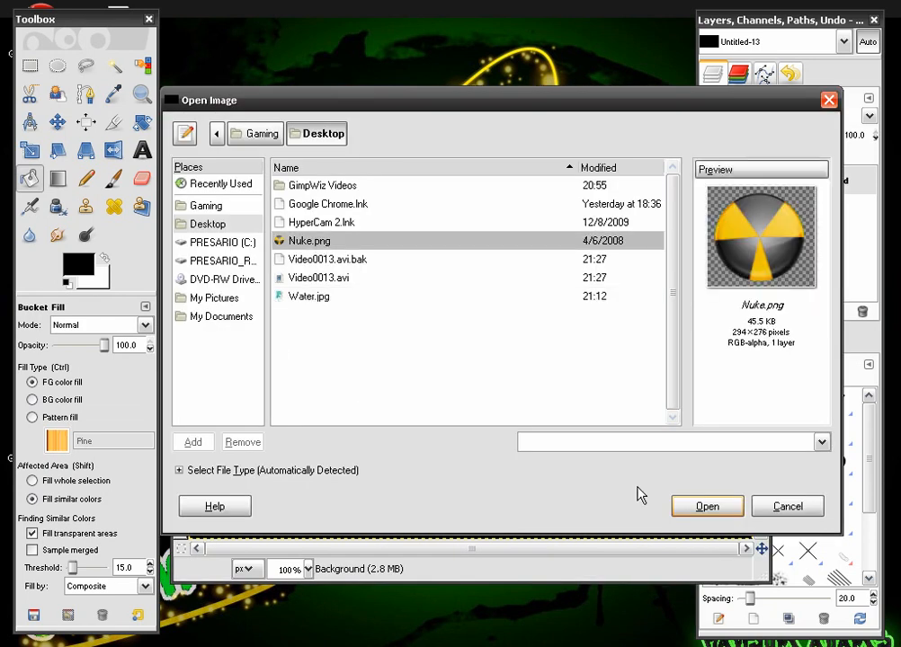
click(707, 506)
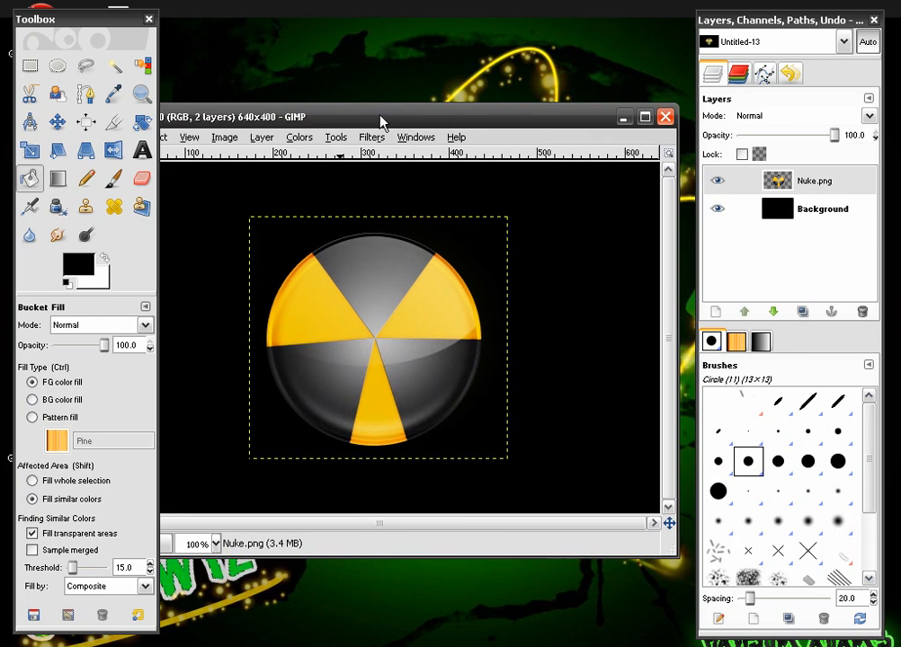
drag(382, 117, 424, 133)
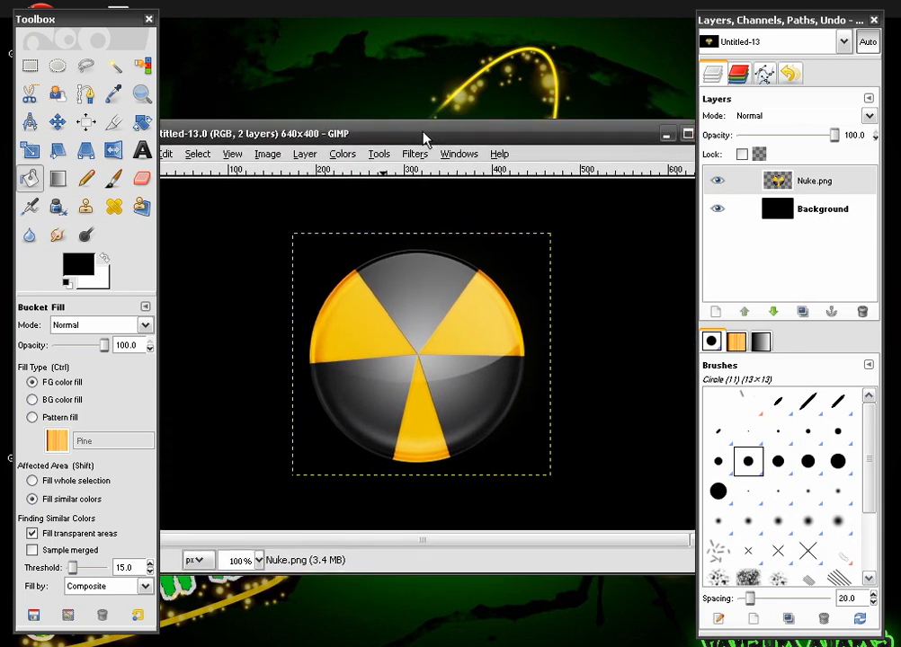
right_click(814, 180)
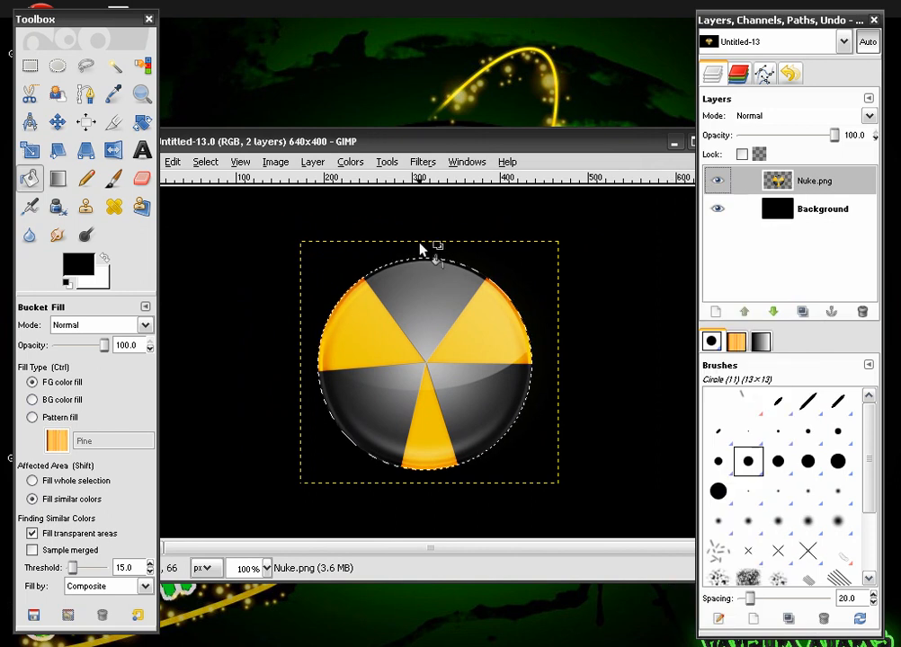
Step: Apply a green Drop Shadow with offsets 0 and blur radius 400
click(422, 162)
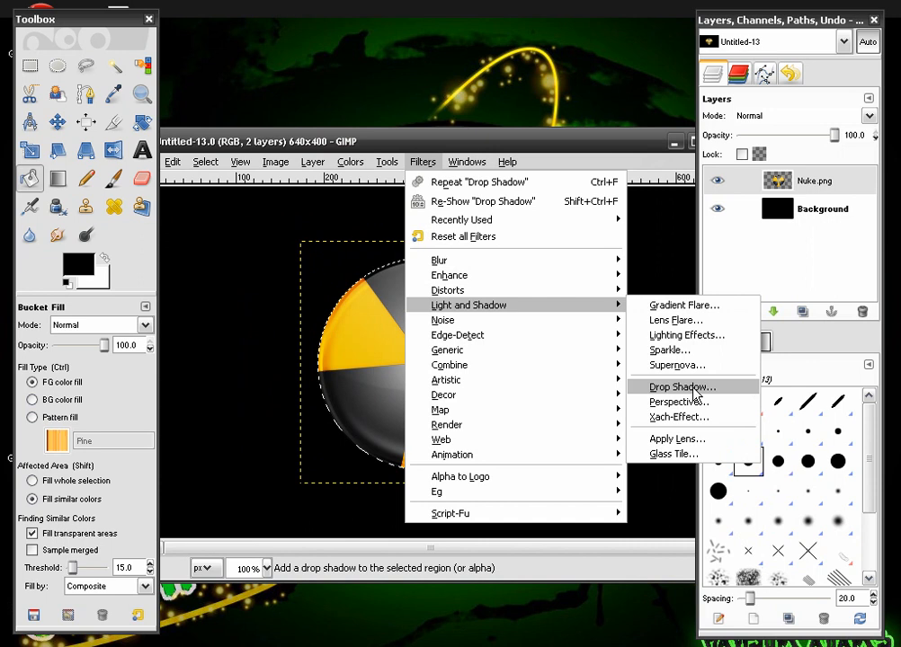
click(681, 386)
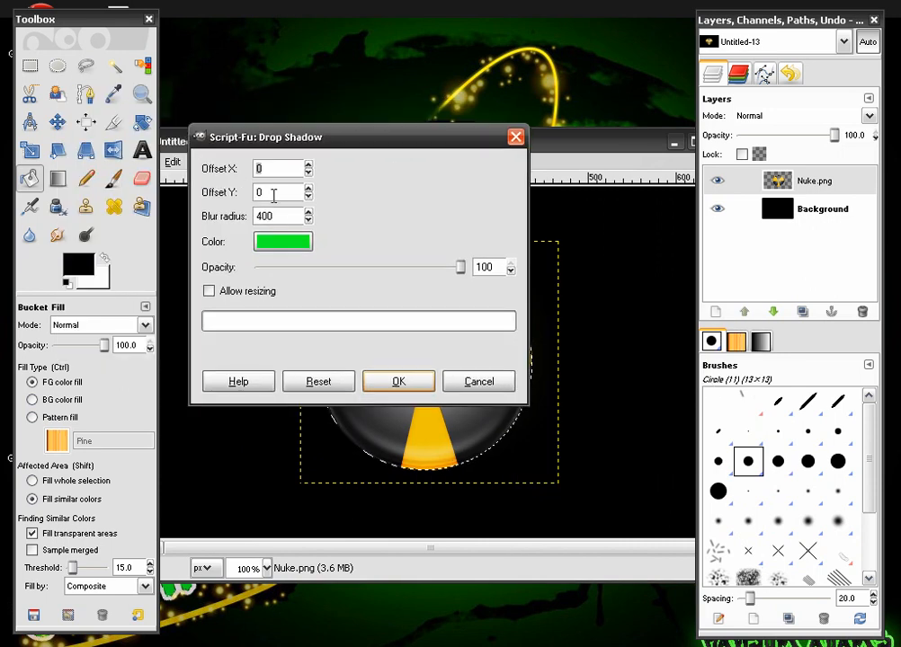
mouse_move(247, 227)
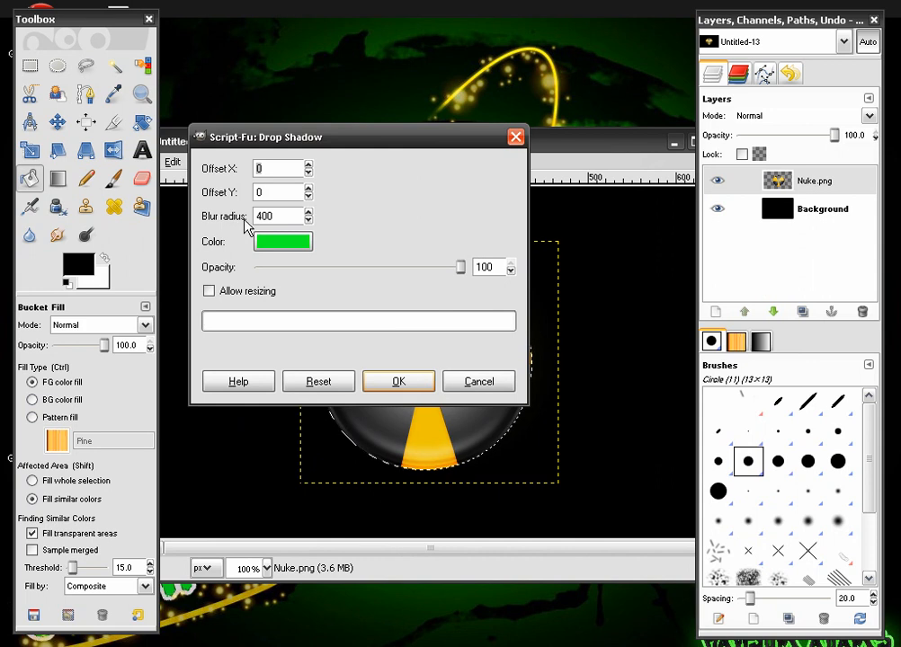
mouse_move(214, 259)
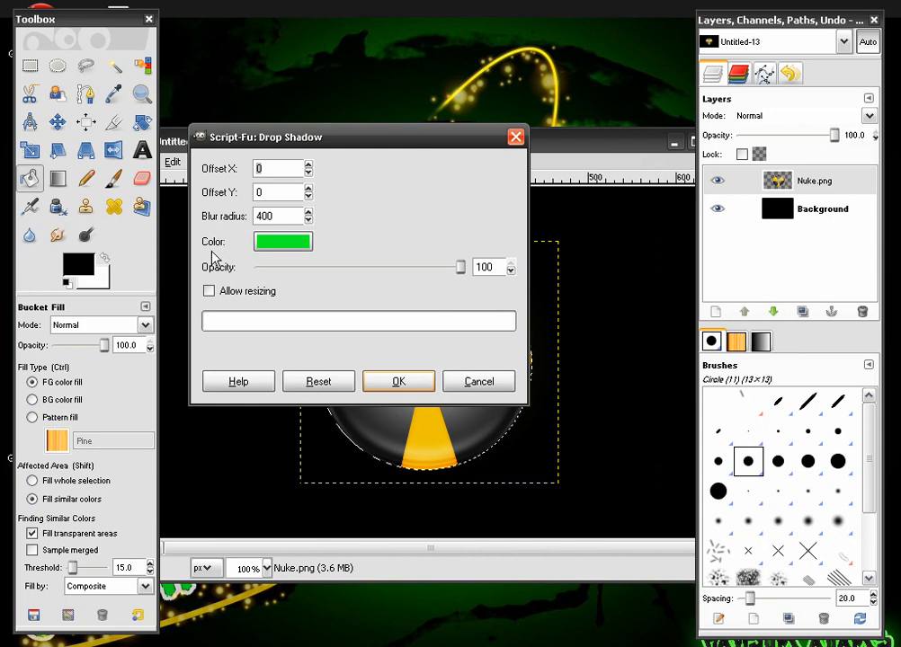
mouse_move(267, 267)
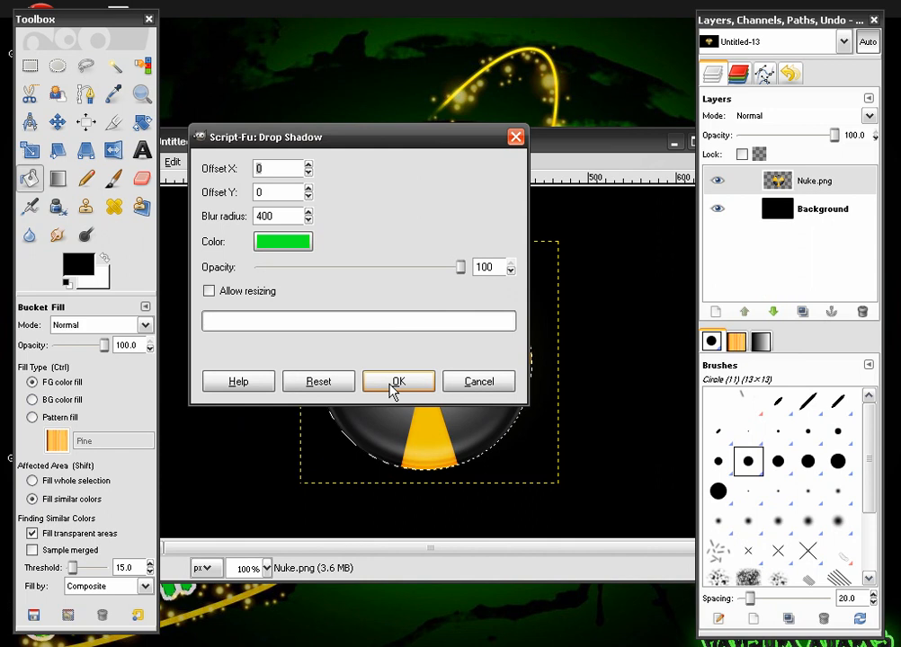
click(398, 382)
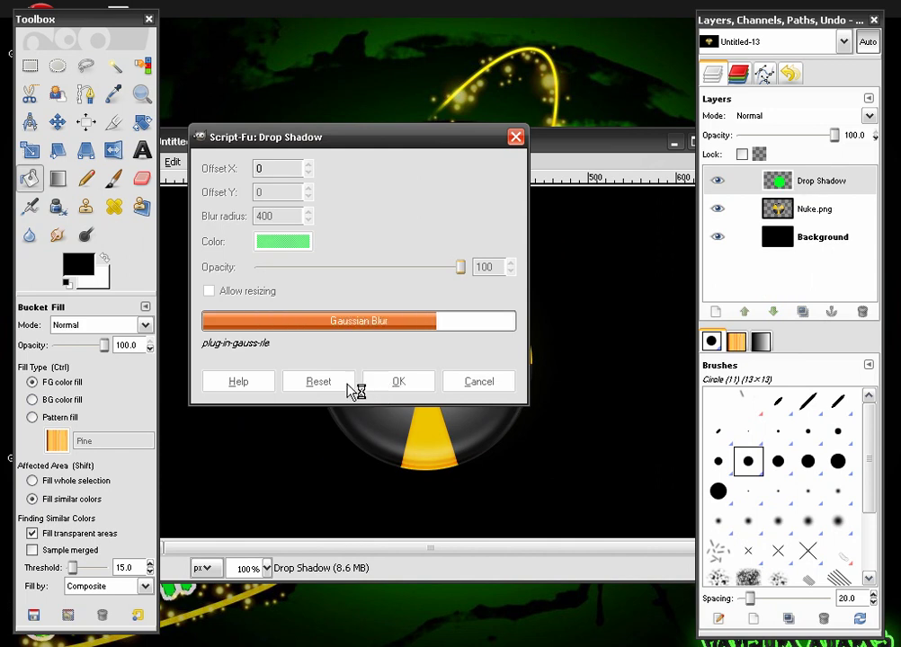
click(398, 381)
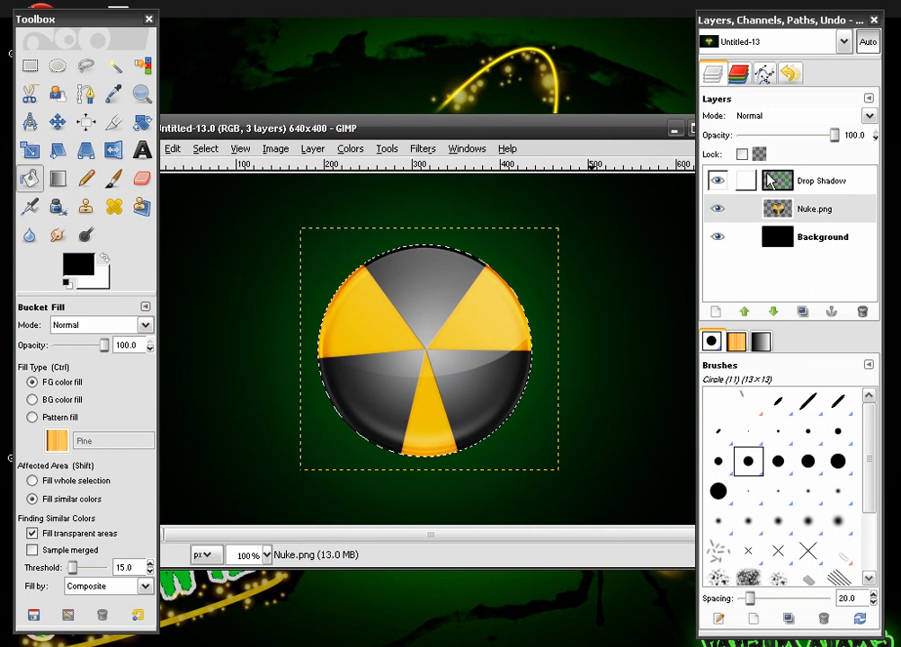
Step: Merge the Drop Shadow layer down into the Nuke.png layer
click(824, 180)
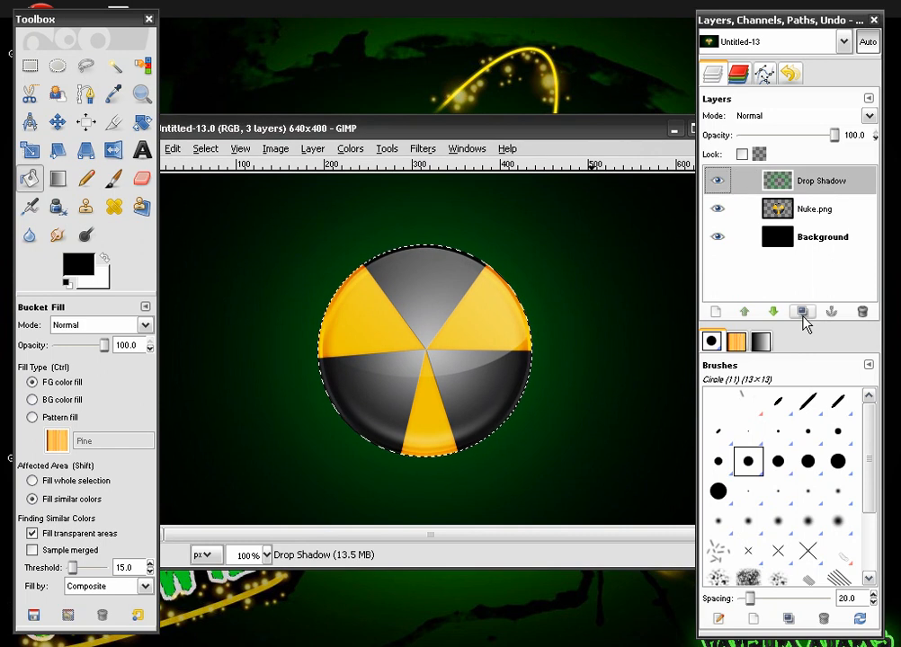
click(804, 312)
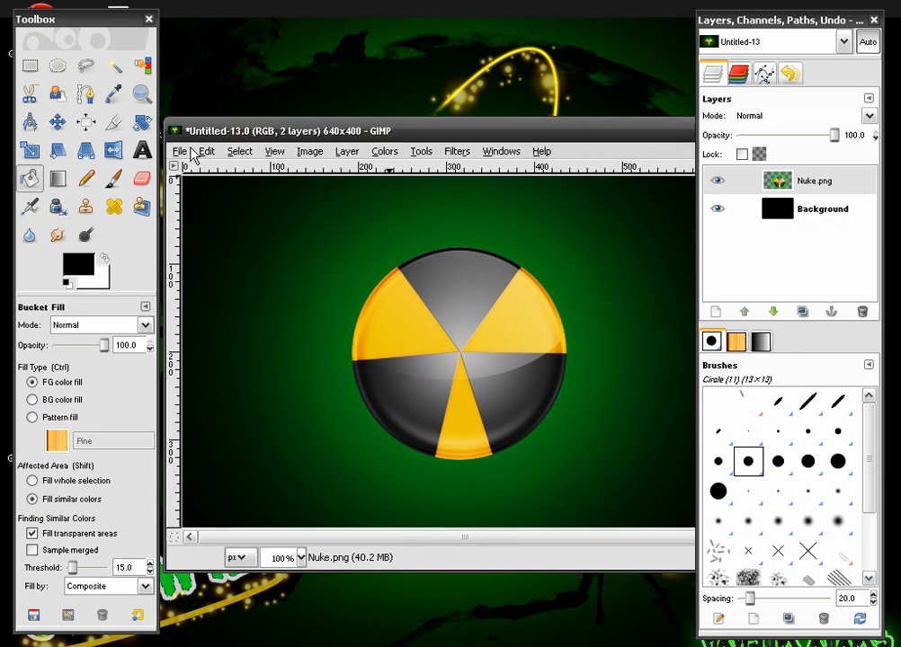
Step: Load Water.jpg from the Desktop as a new layer on top
click(178, 150)
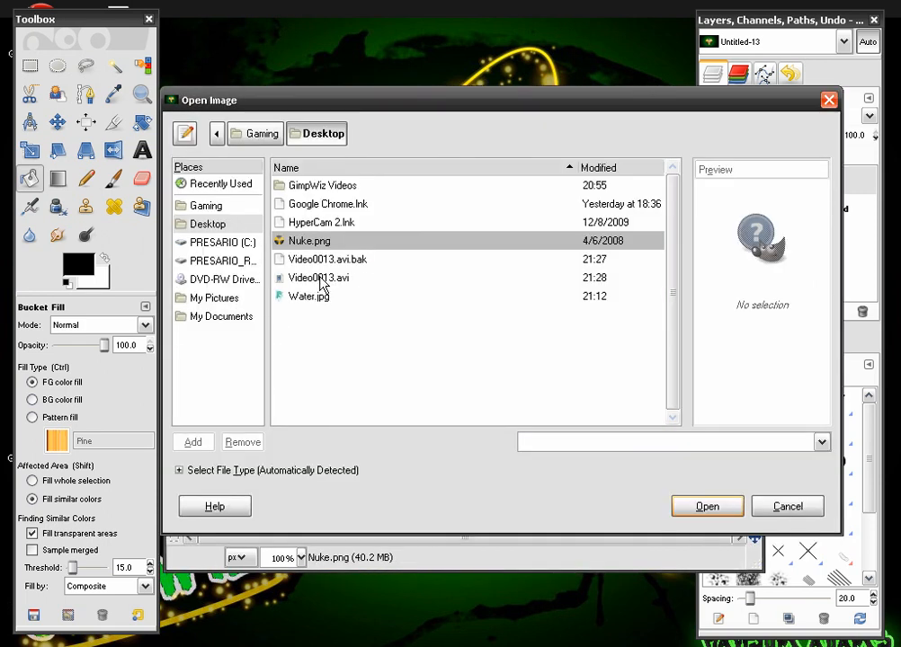
click(308, 296)
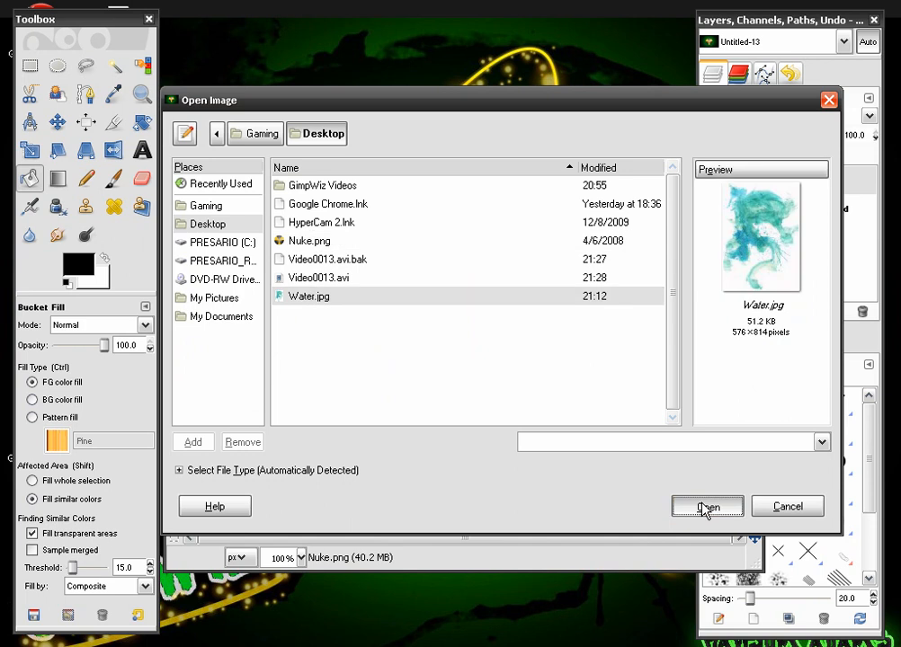
click(707, 507)
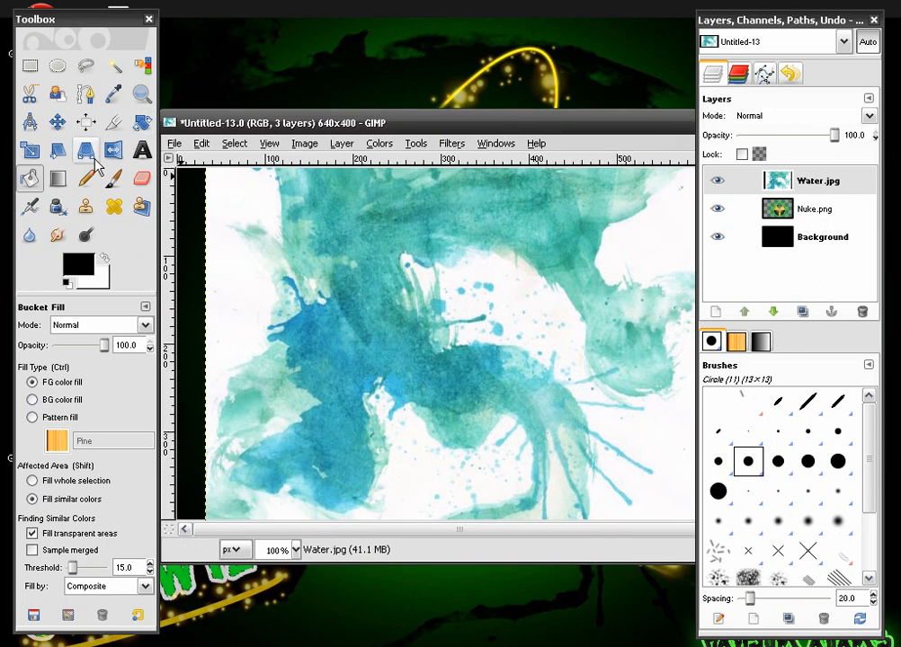
Step: Scale the Water.jpg layer to about 701×784 px so it covers the canvas
click(30, 150)
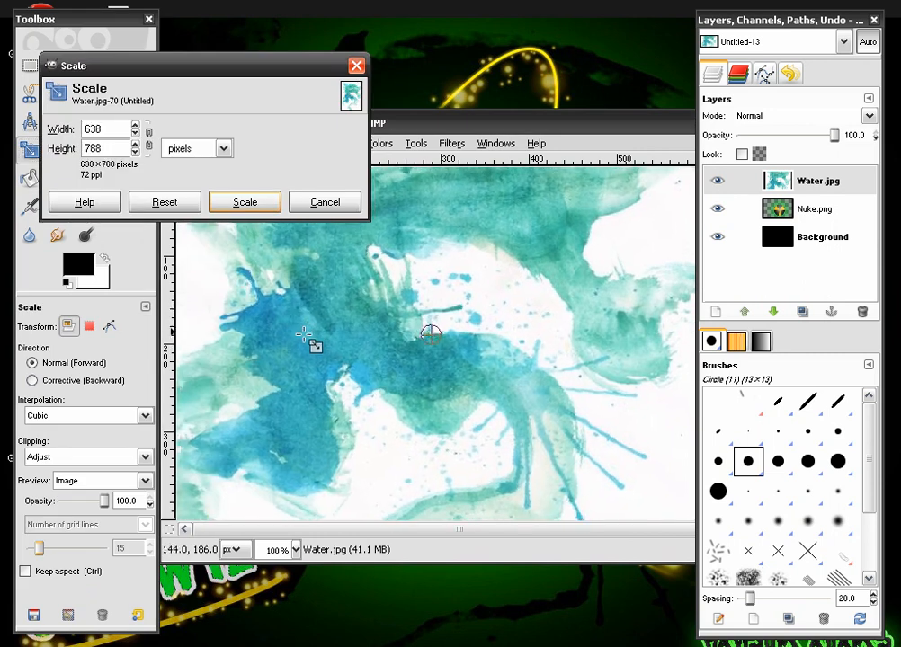
click(243, 201)
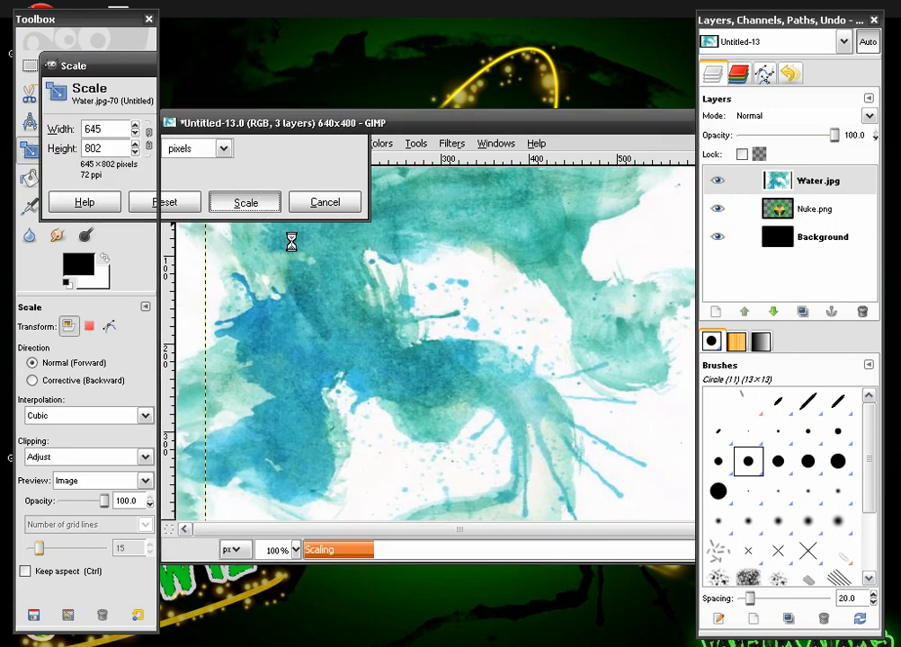
click(245, 201)
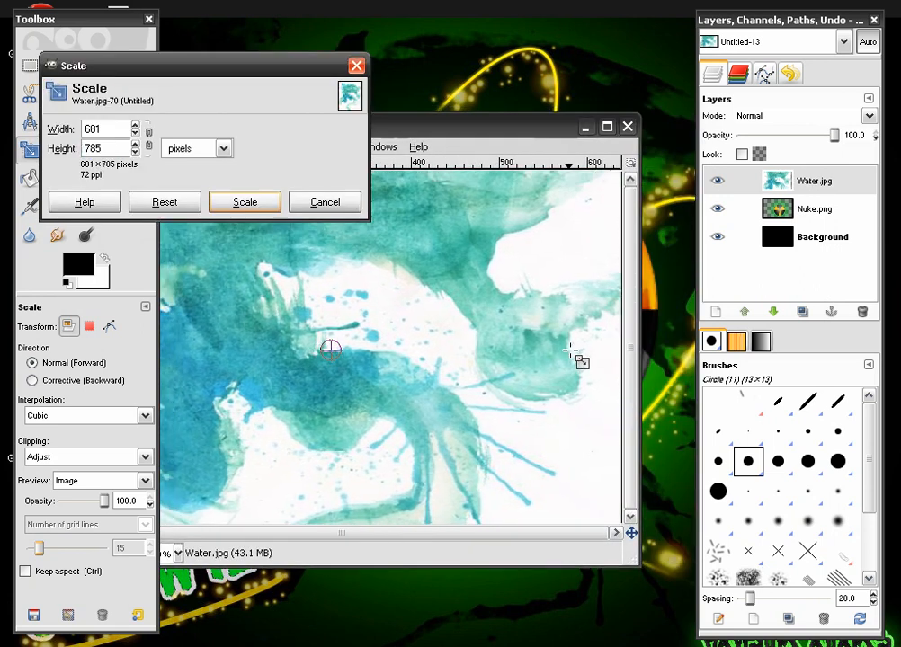
click(244, 202)
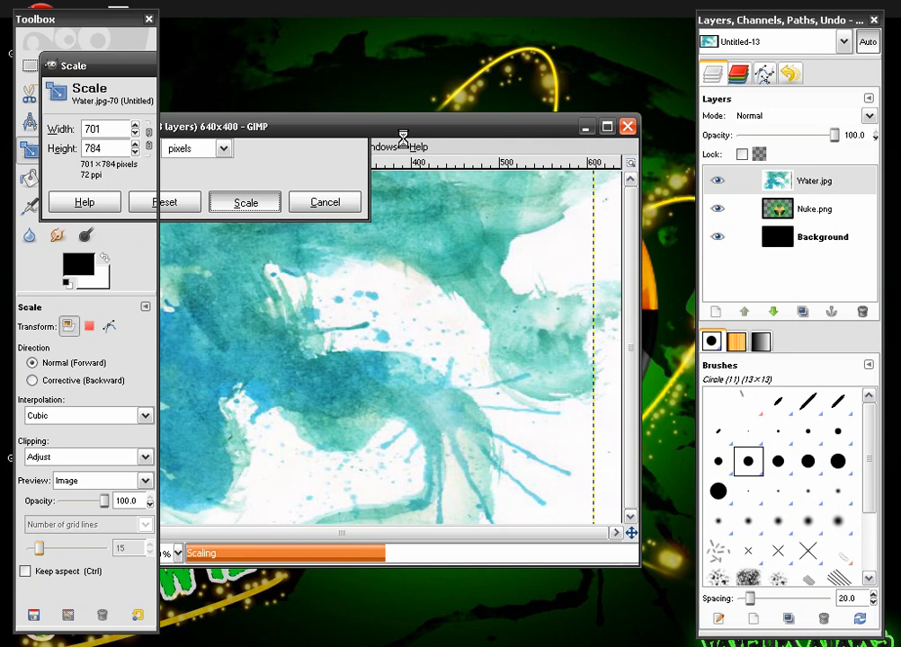
click(244, 201)
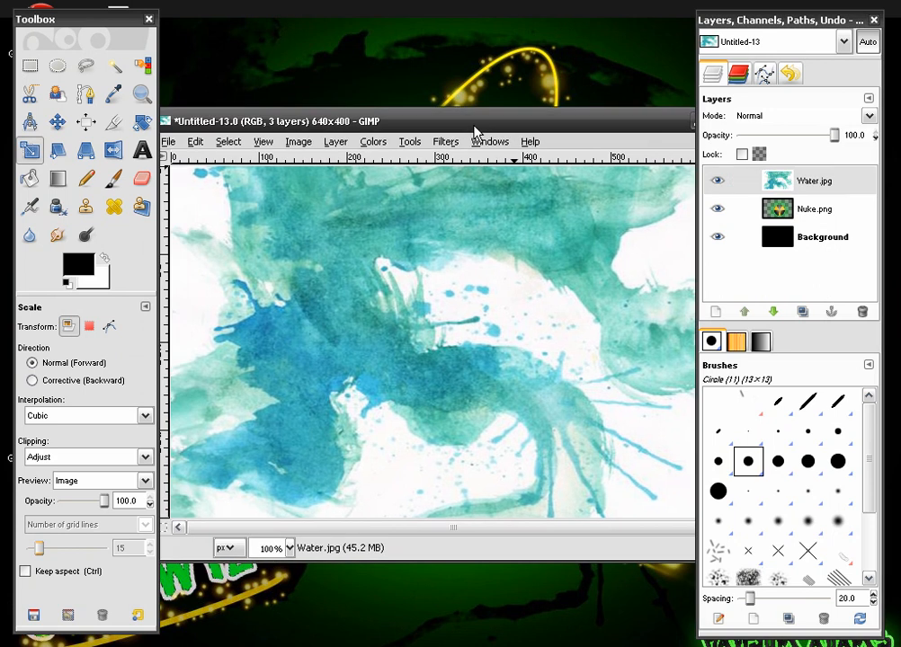
Step: Desaturate the Water.jpg layer to greyscale via the Colors menu
click(377, 141)
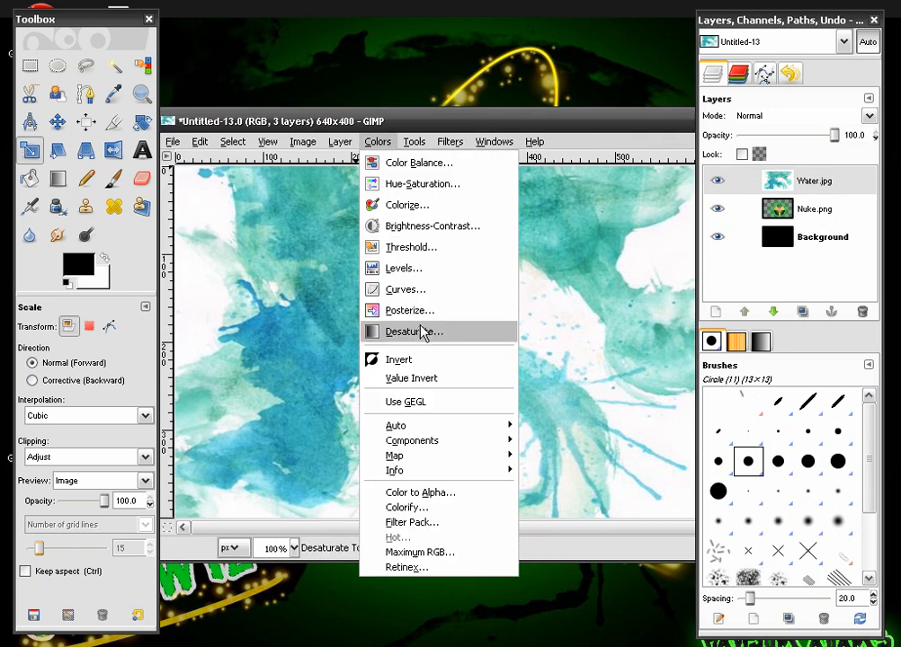
click(411, 332)
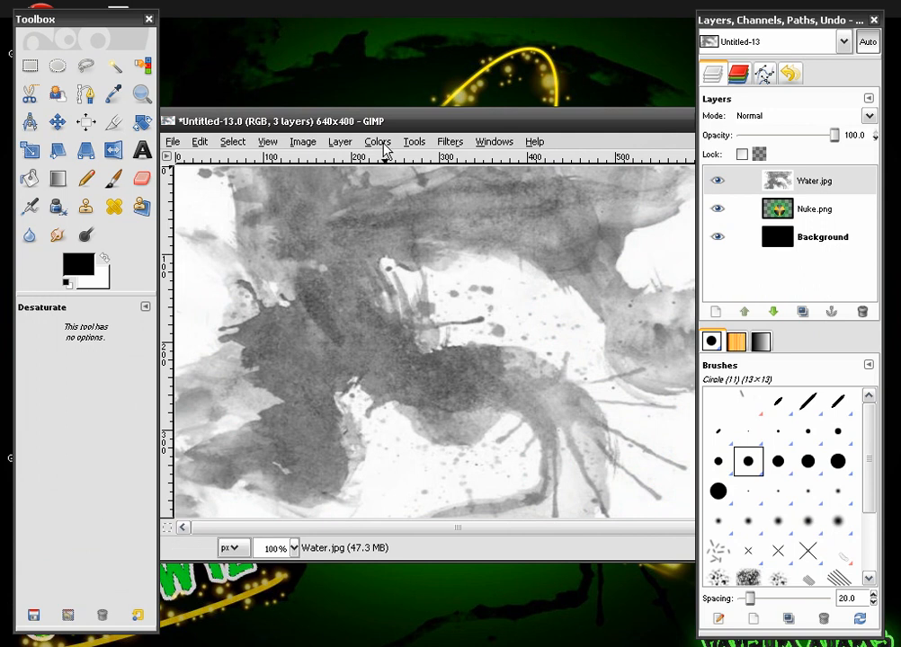
click(378, 142)
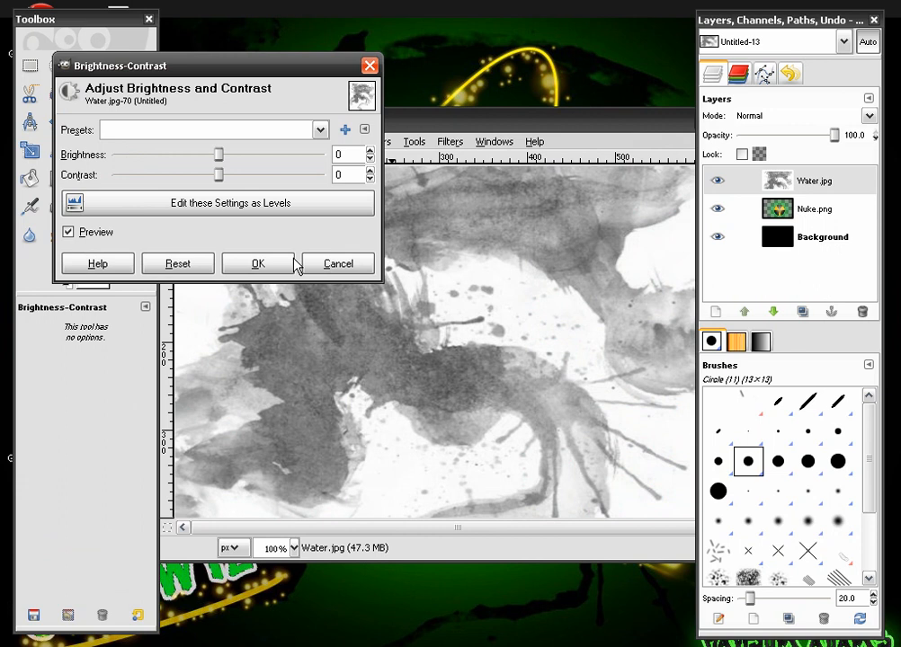
Step: Set the water layer's brightness to -90 and contrast to 100
drag(218, 153, 150, 154)
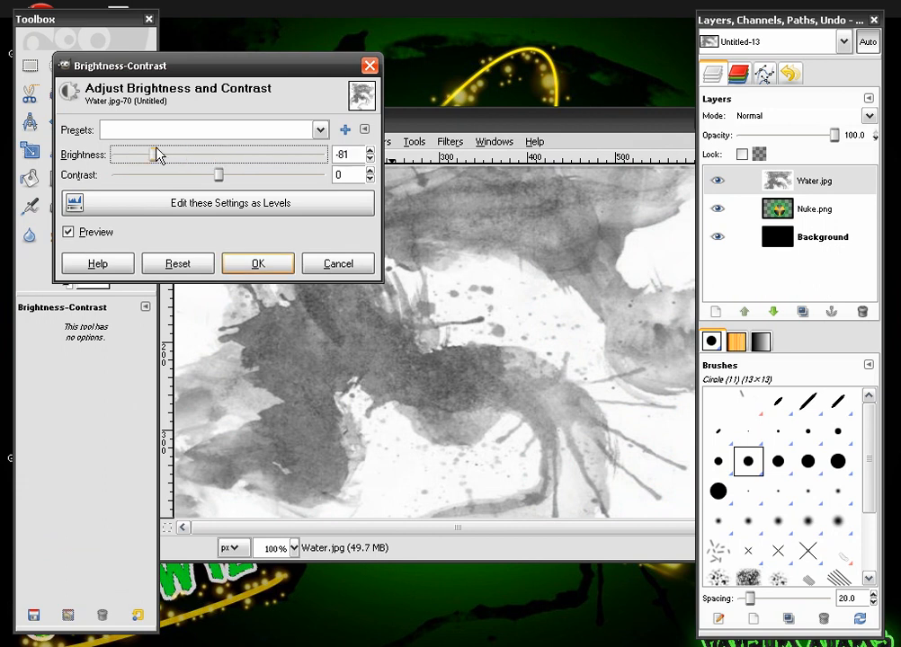
drag(155, 154, 146, 153)
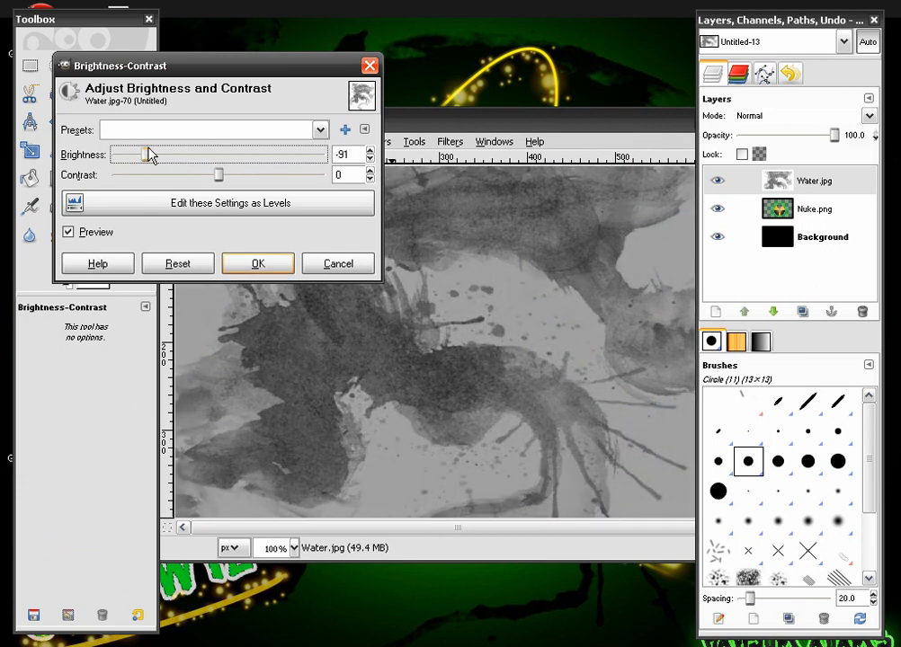
drag(218, 174, 277, 174)
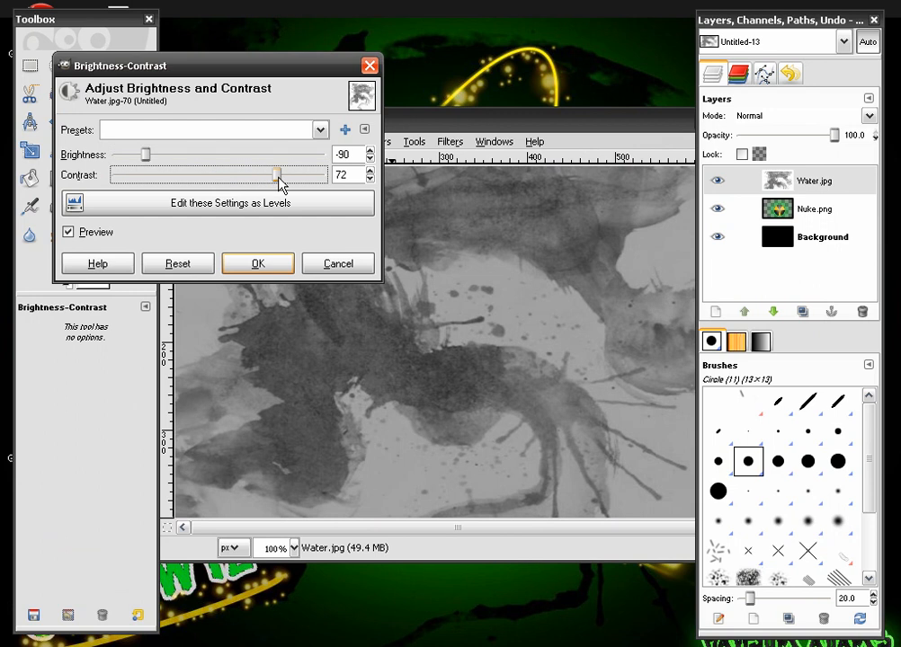
drag(279, 174, 301, 174)
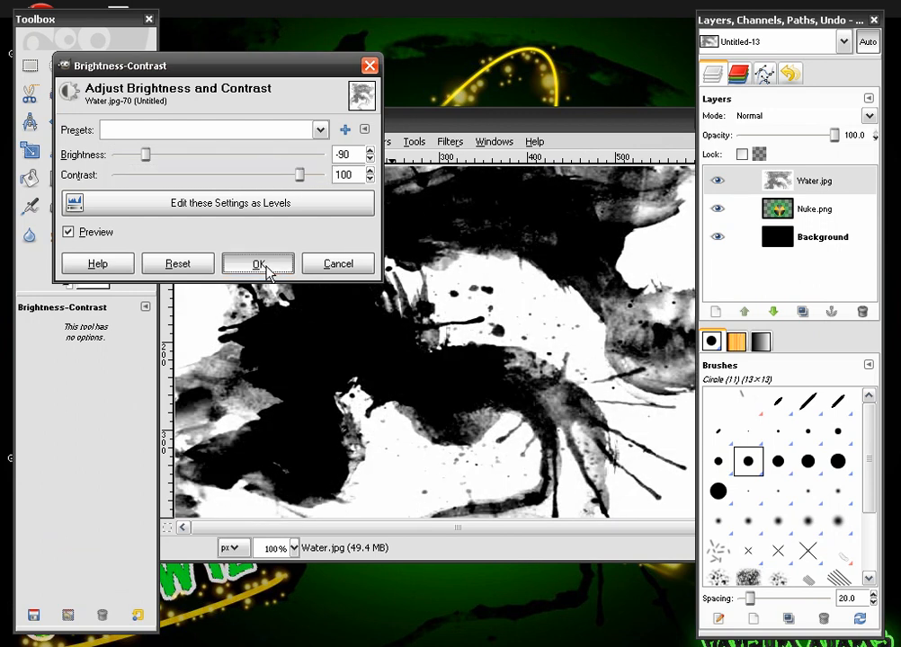
click(258, 263)
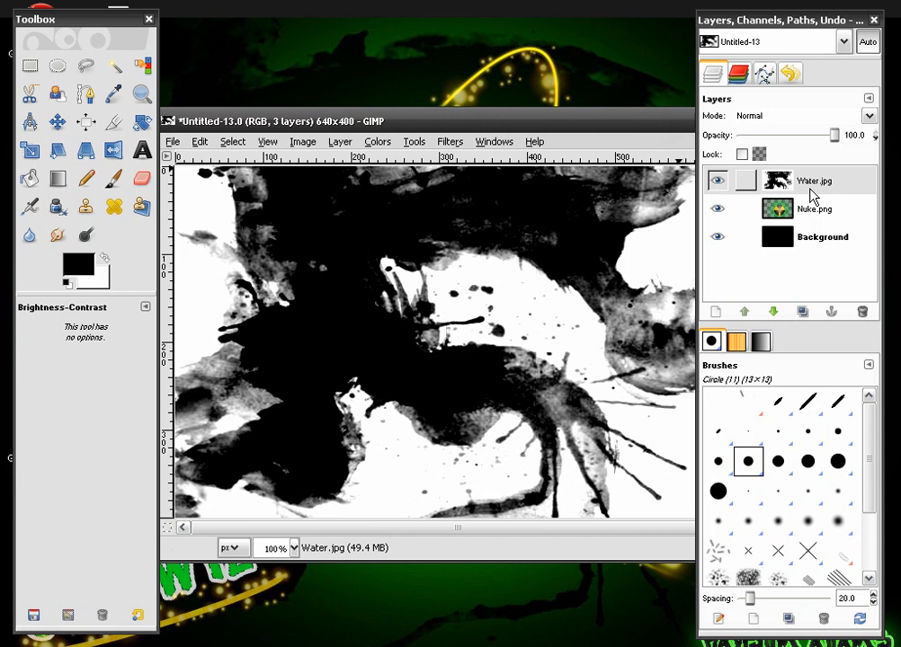
Step: Switch the Water.jpg layer to Overlay mode and hide it
double_click(817, 179)
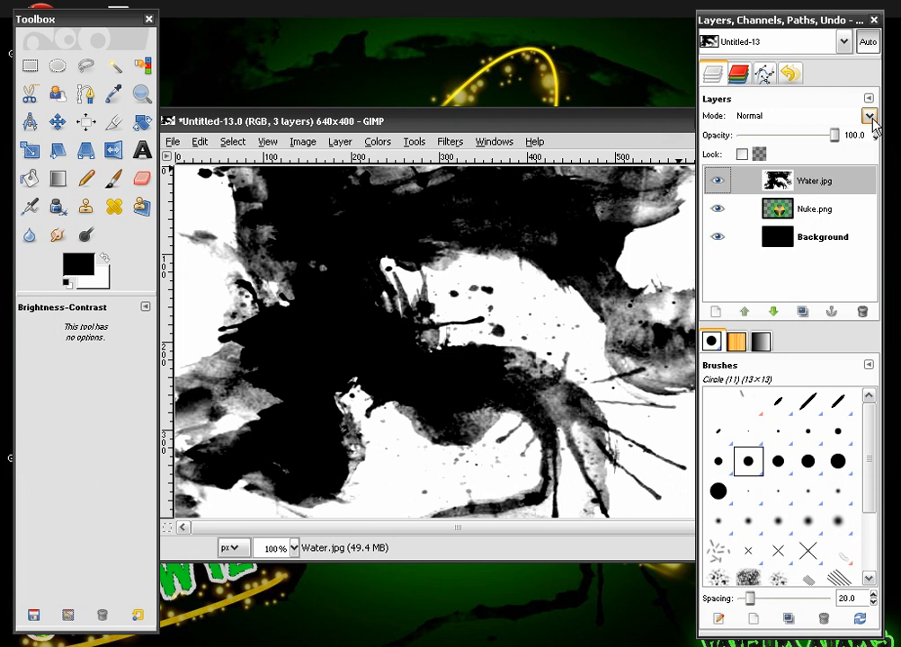
click(868, 115)
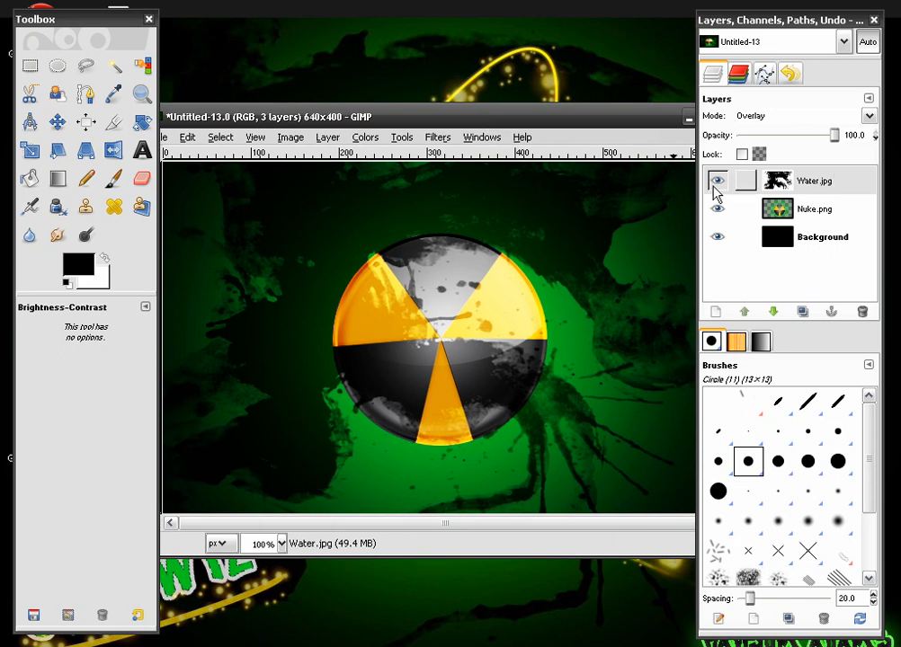
click(718, 180)
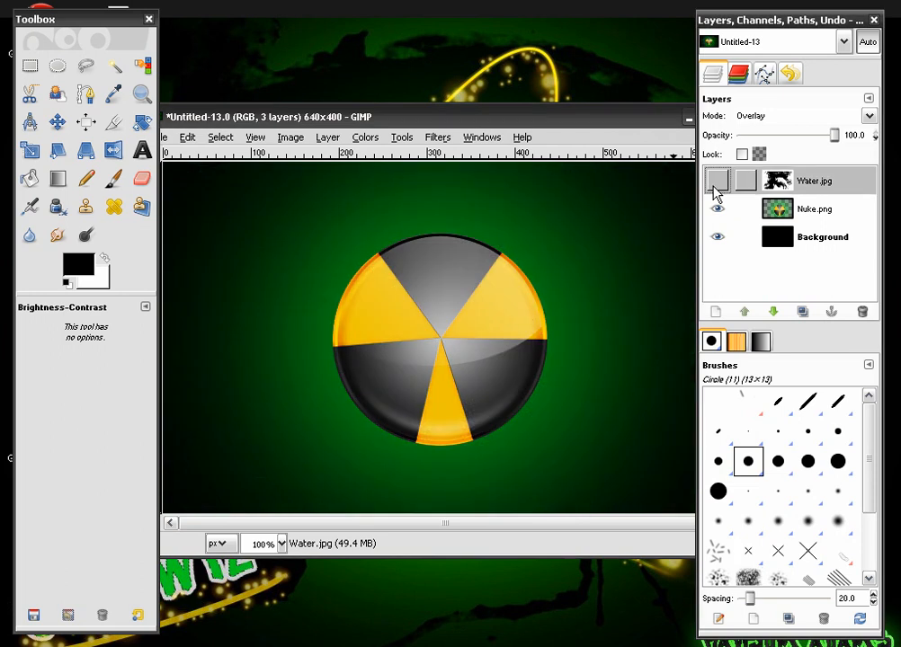
Step: Create a new transparent layer named Stroke1
click(717, 180)
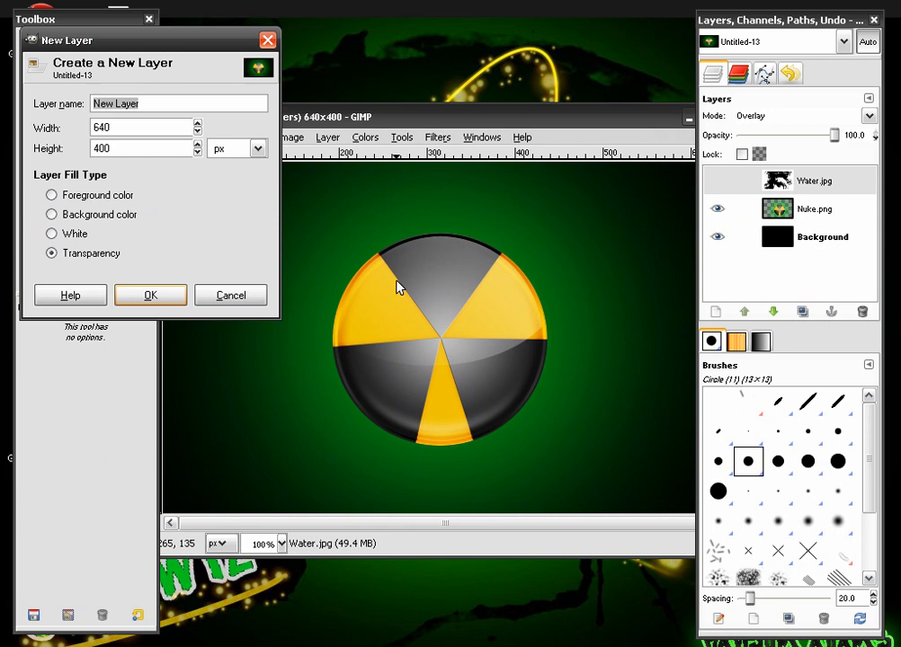
text(Stro)
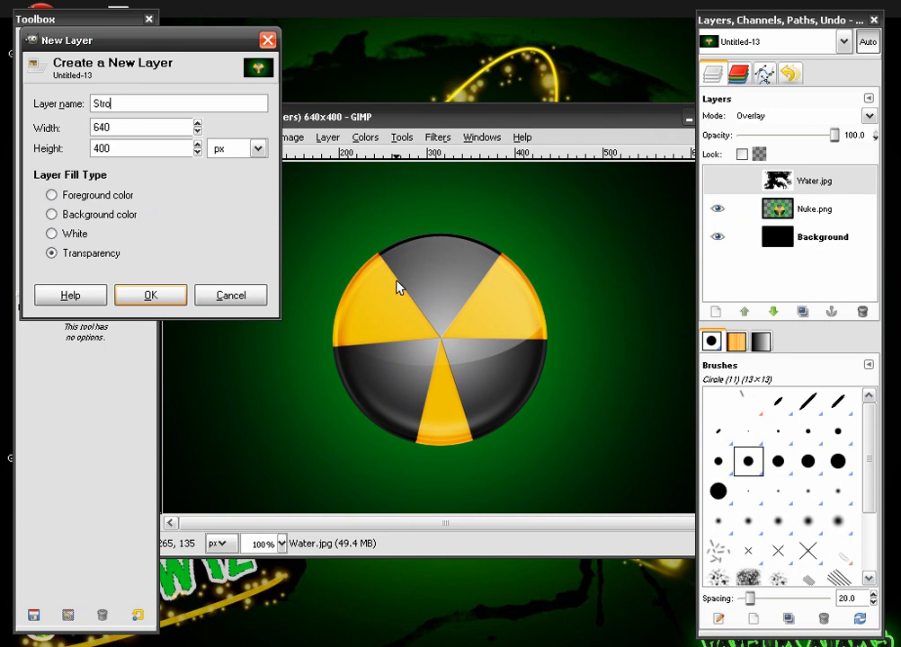
click(151, 295)
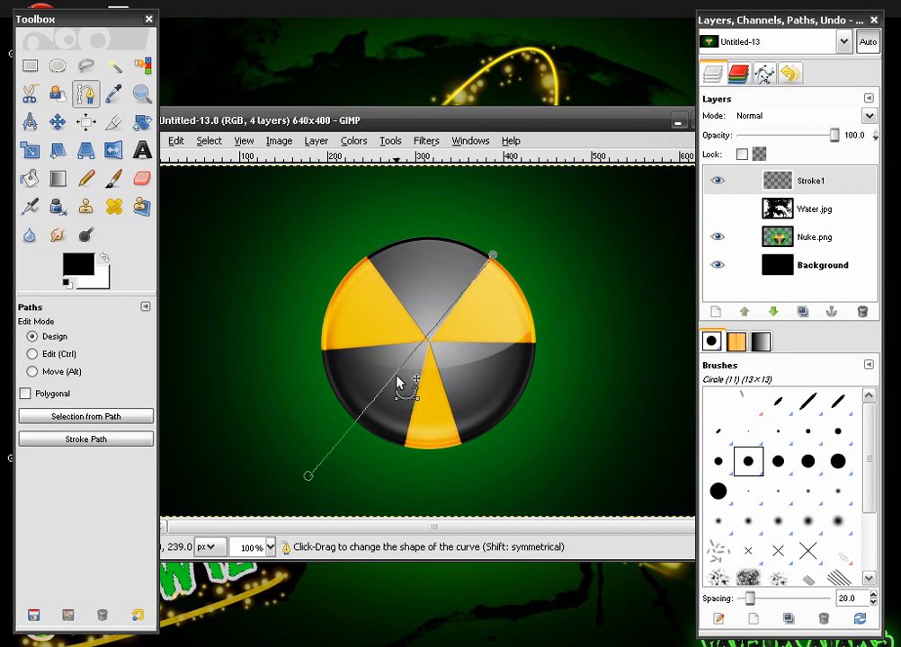
Step: Bend the straight path into an elliptical orbit arc sweeping around the radiation symbol
drag(416, 378, 571, 301)
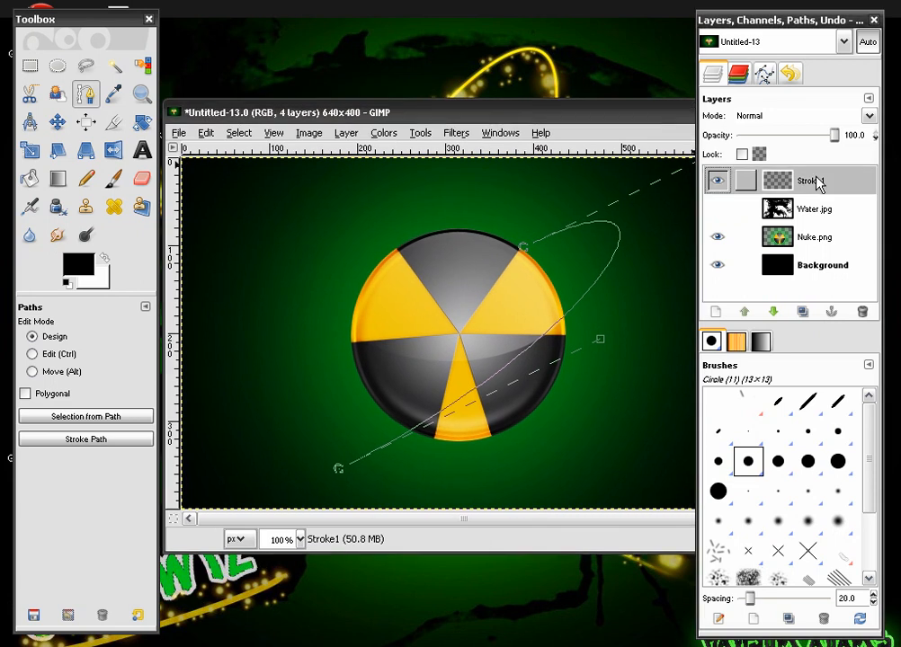
right_click(813, 181)
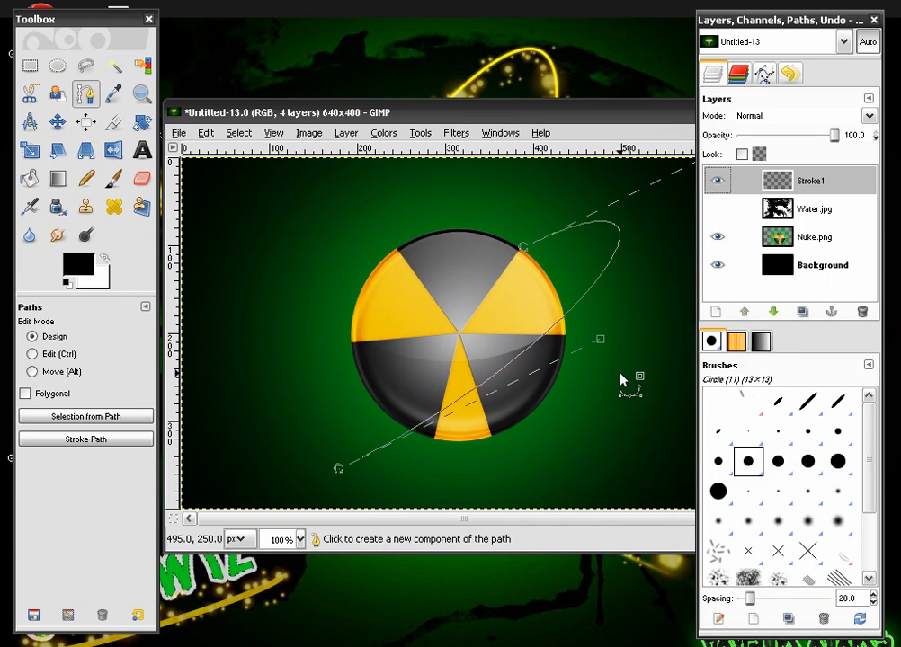
mouse_move(463, 240)
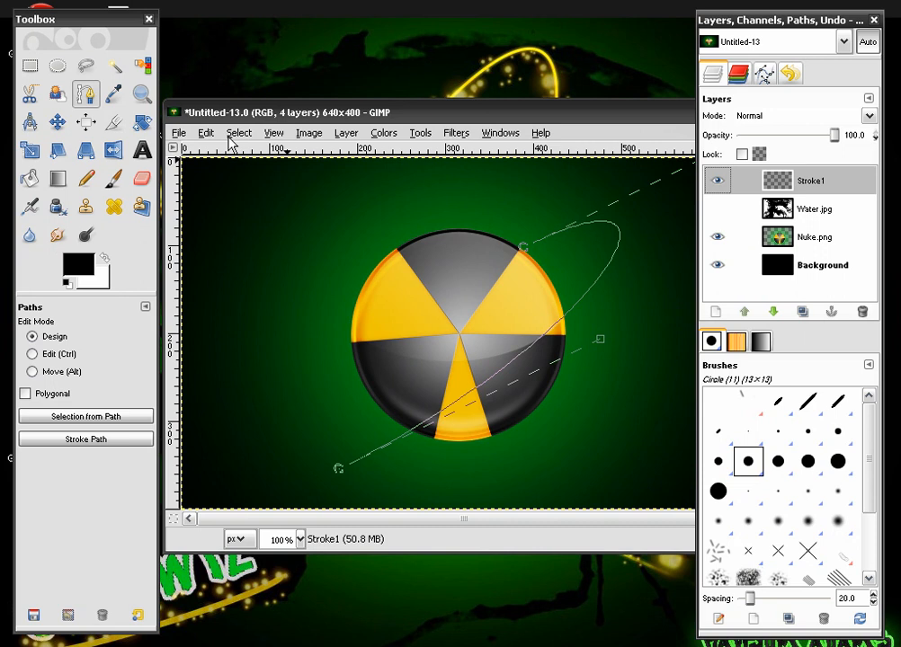
mouse_move(211, 135)
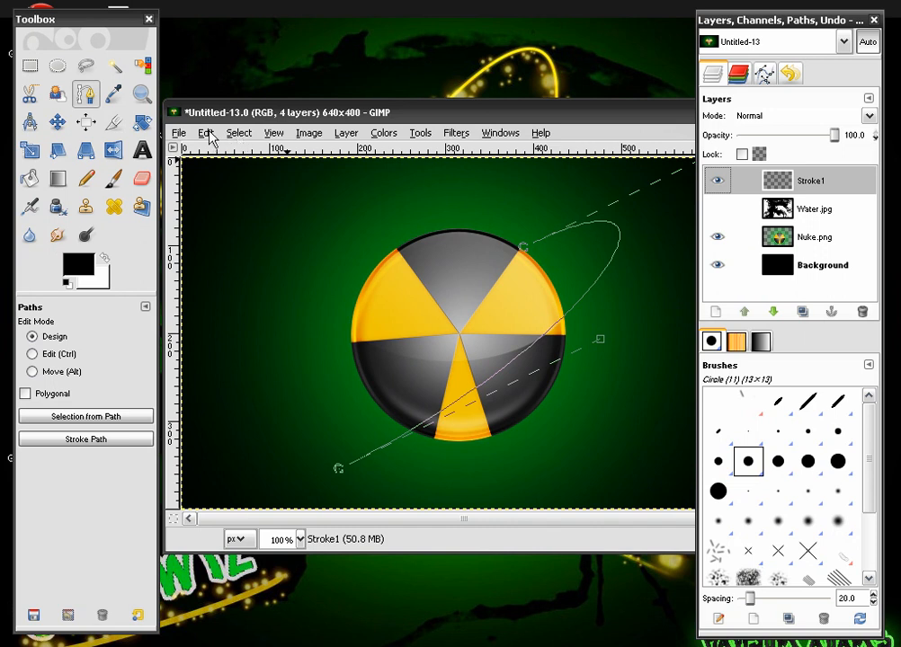
Step: Stroke the curved orbit path on Stroke1 with a 5 px yellow line
click(86, 439)
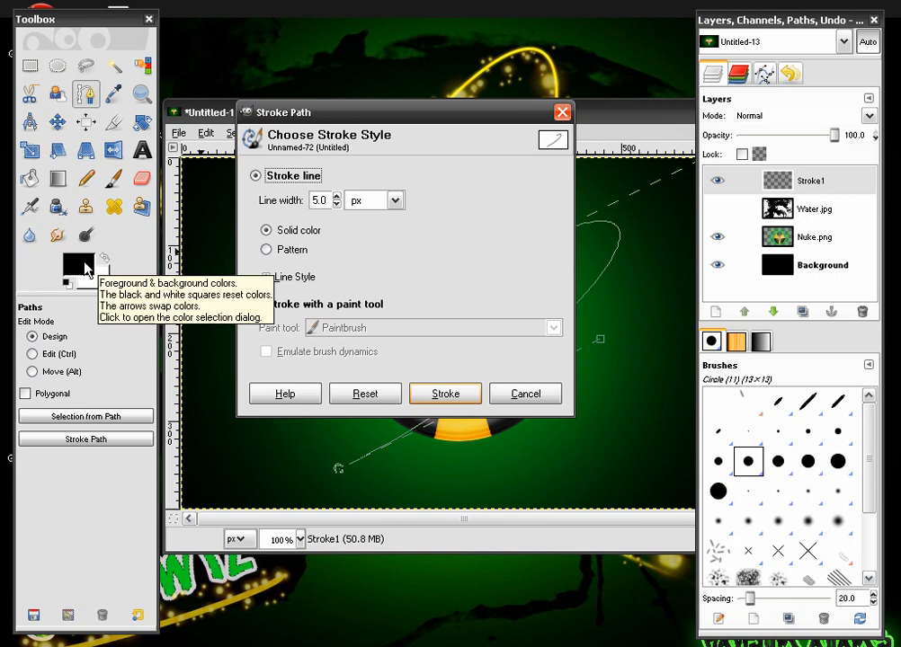
click(72, 269)
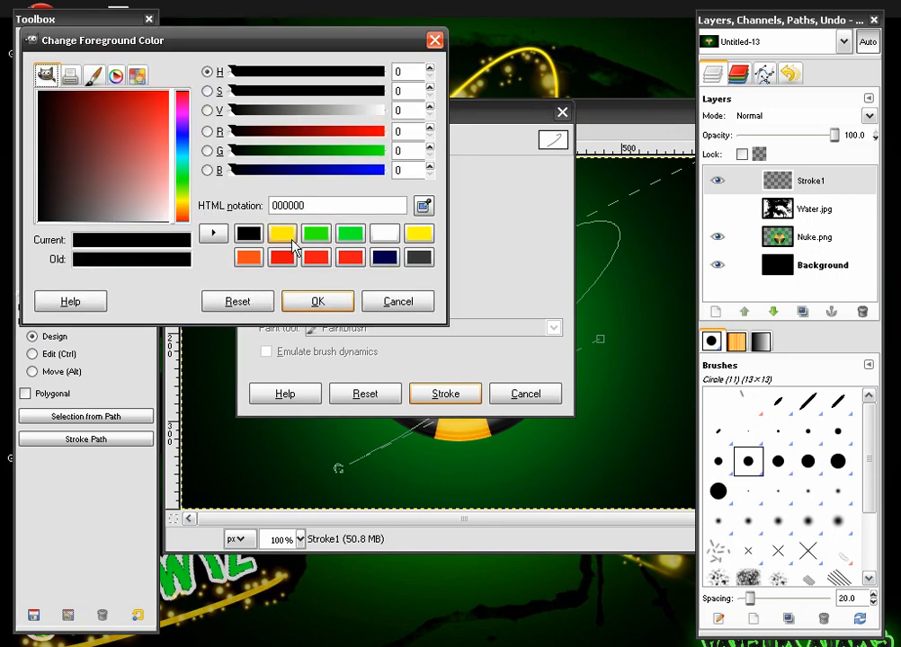
click(318, 302)
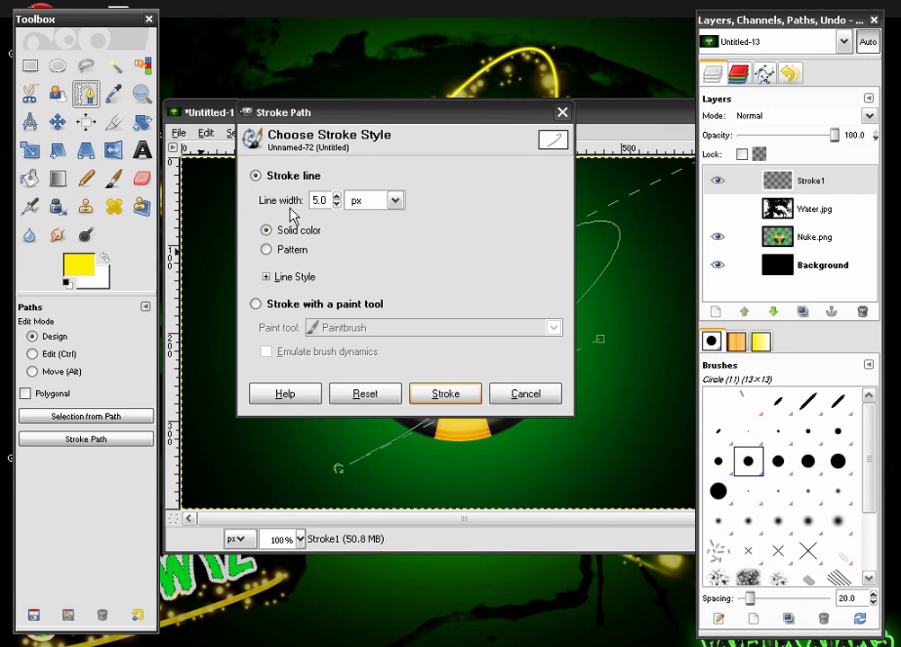
mouse_move(416, 374)
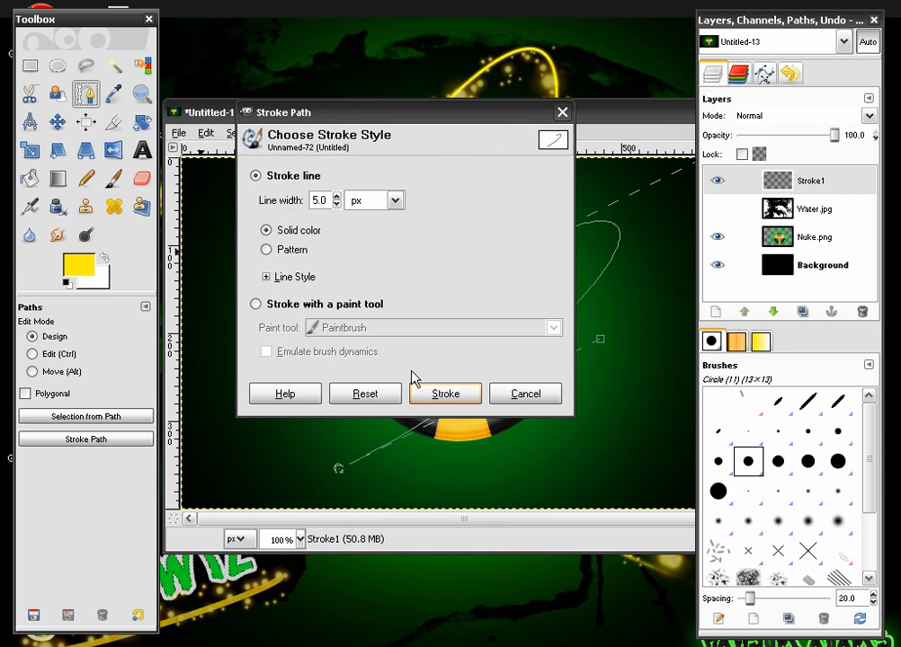
click(444, 393)
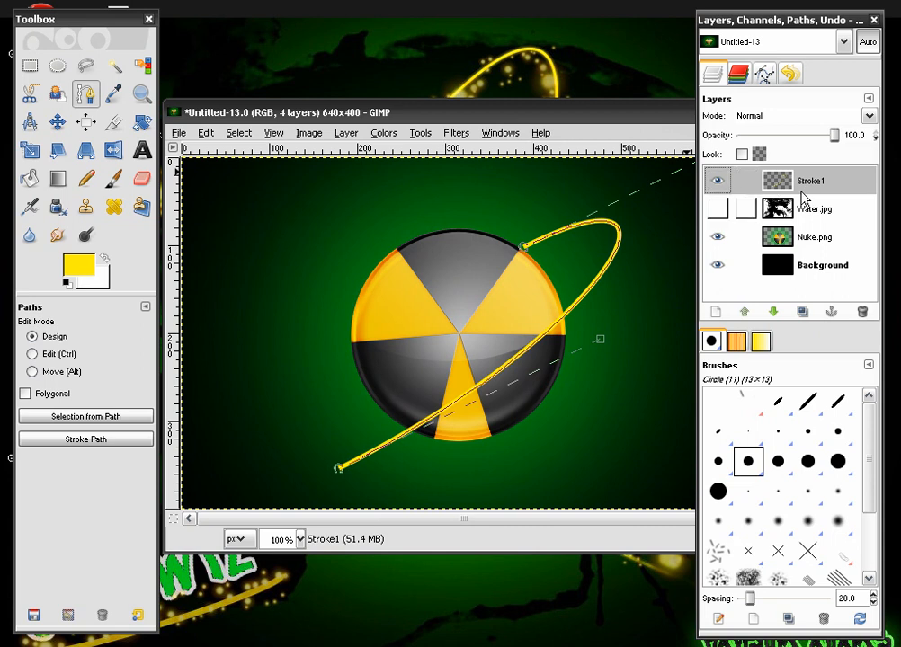
Step: Apply a Gaussian blur with radius 2.0 to the yellow orbit stroke
click(456, 132)
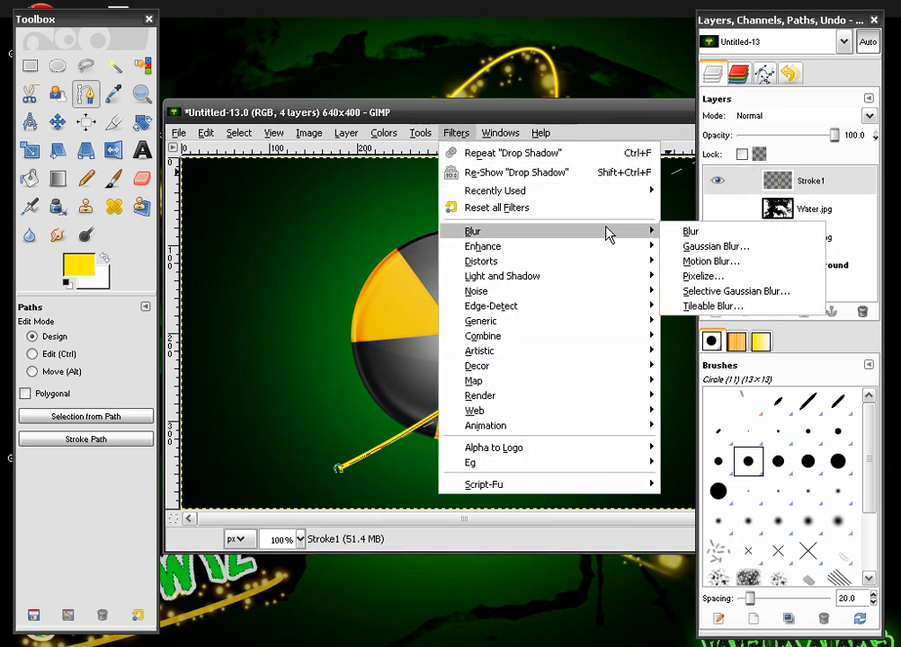
click(716, 245)
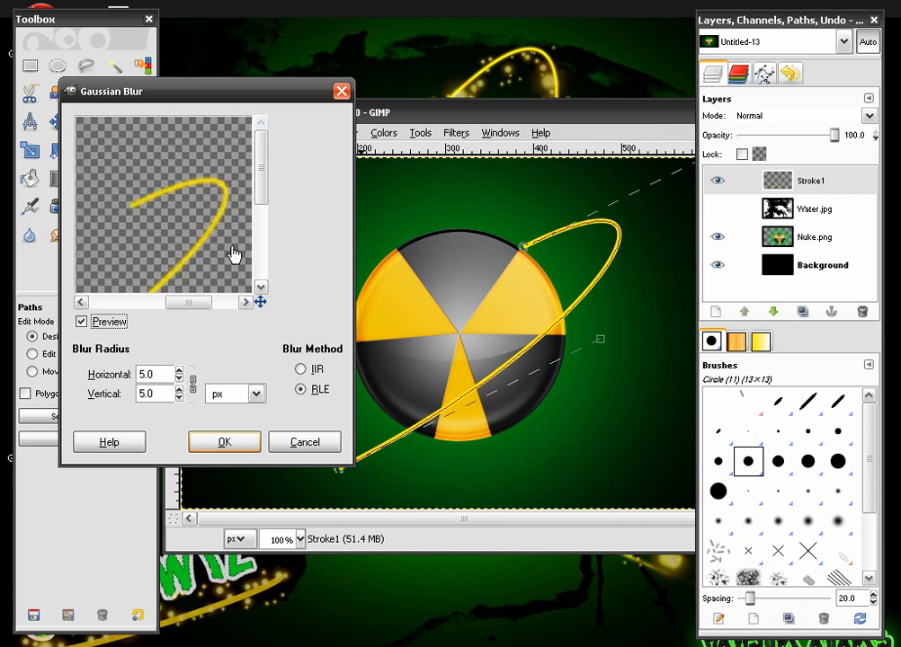
click(181, 379)
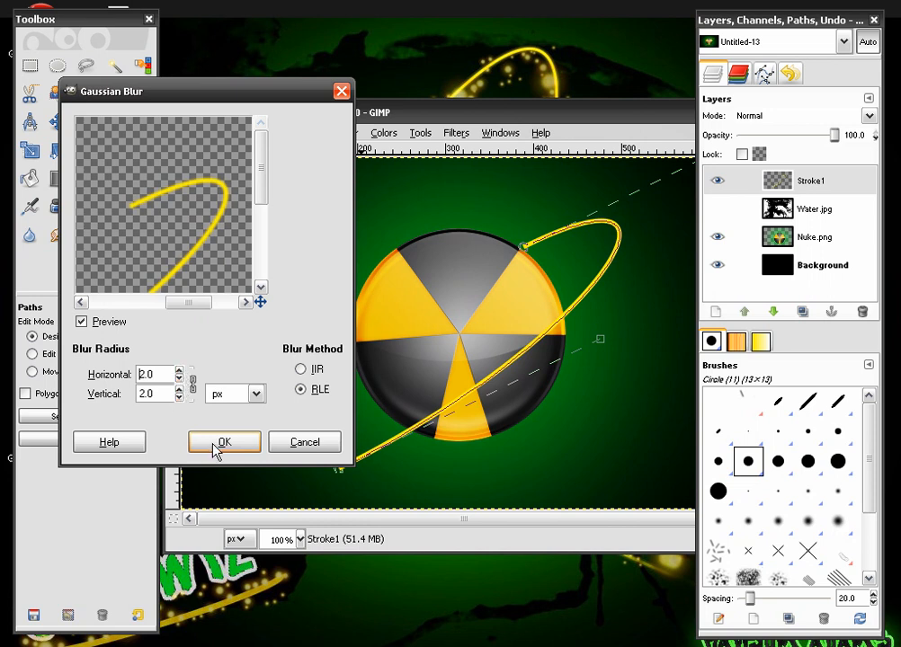
click(224, 442)
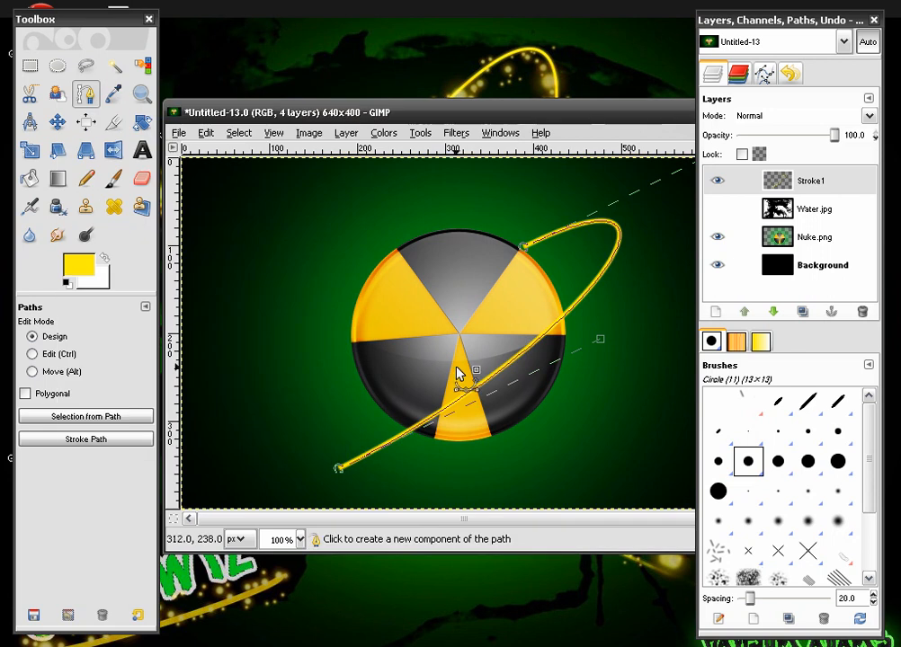
mouse_move(547, 292)
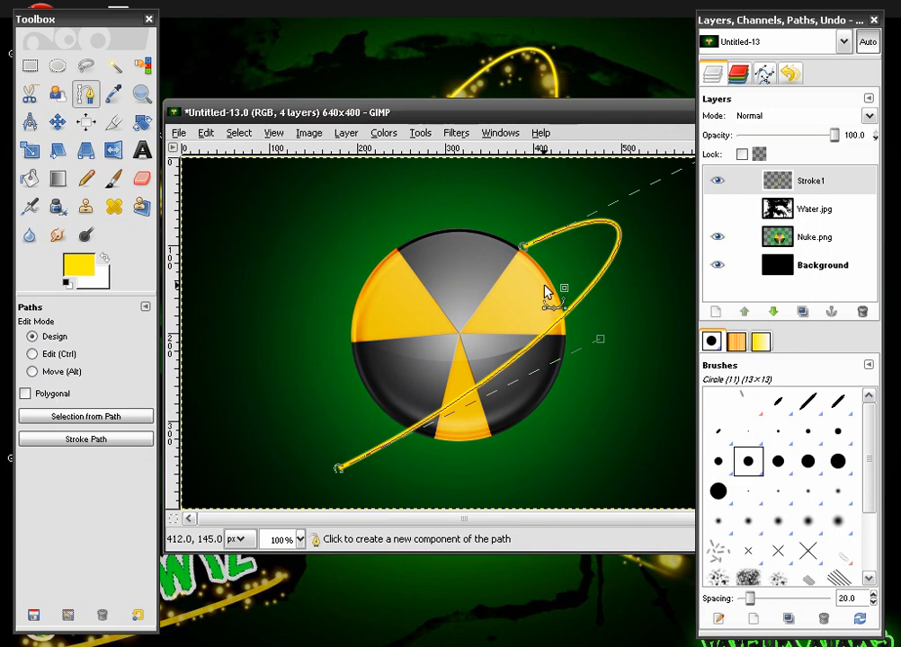
mouse_move(538, 301)
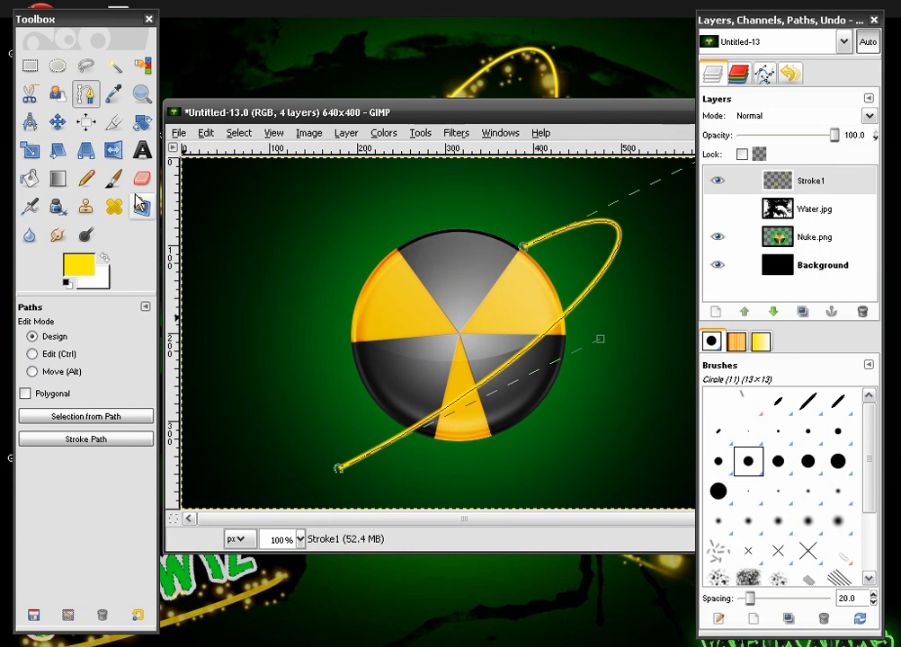
Step: Fade the orbit stroke's ends with a soft Circle Fuzzy eraser at about 20 opacity
click(143, 178)
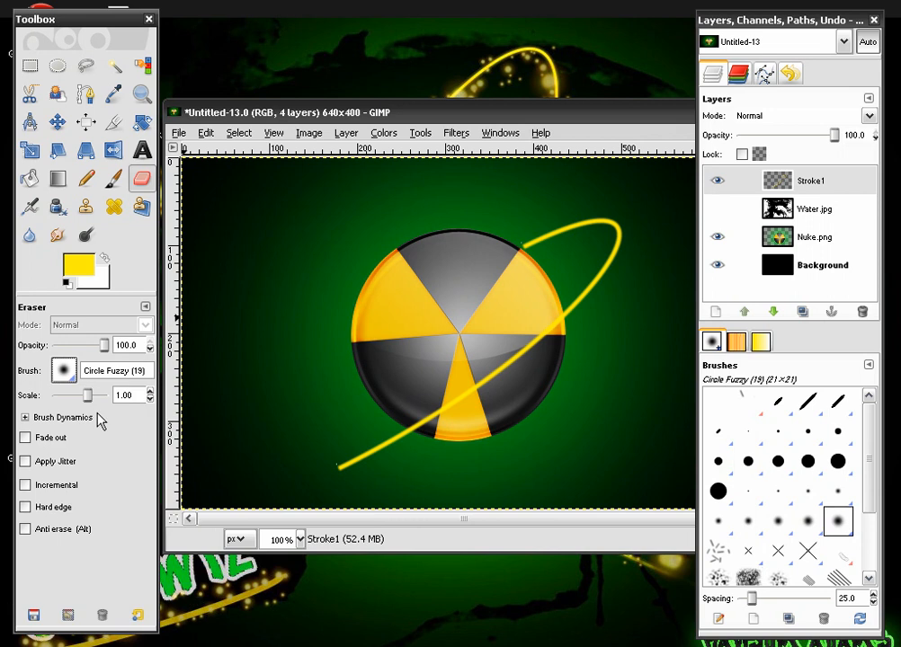
mouse_move(327, 469)
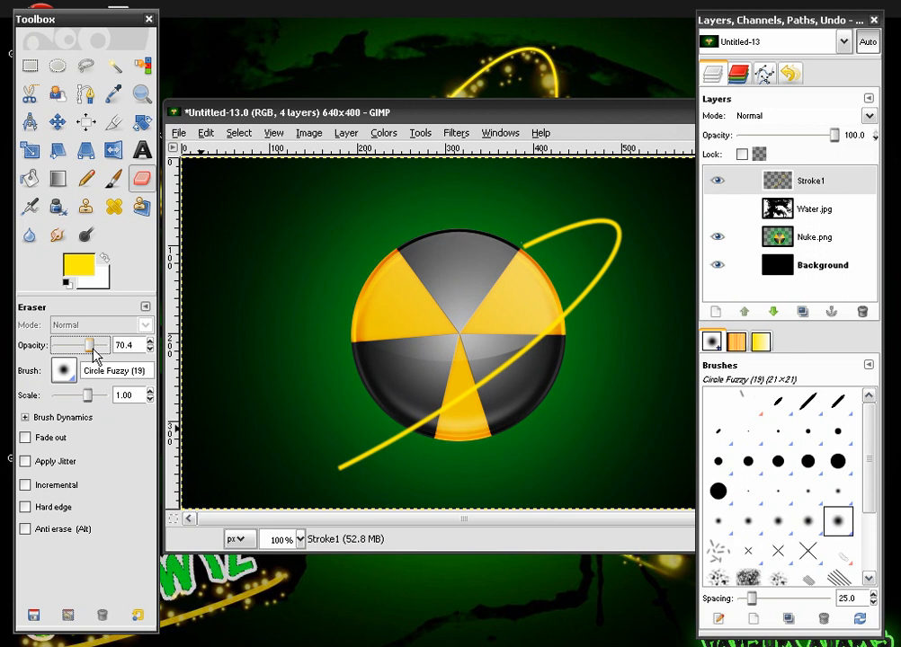
drag(90, 345, 67, 345)
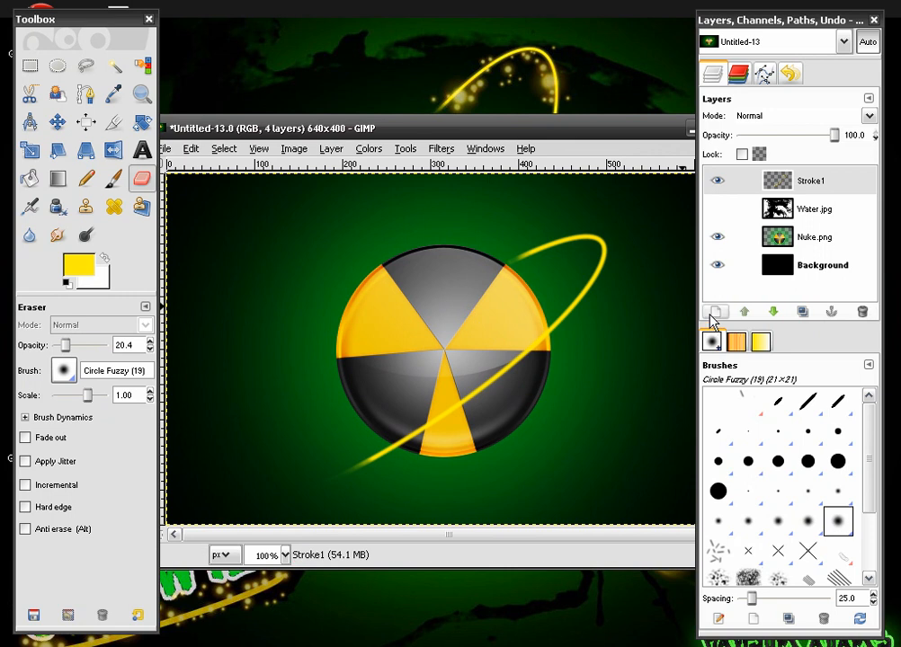
mouse_move(719, 314)
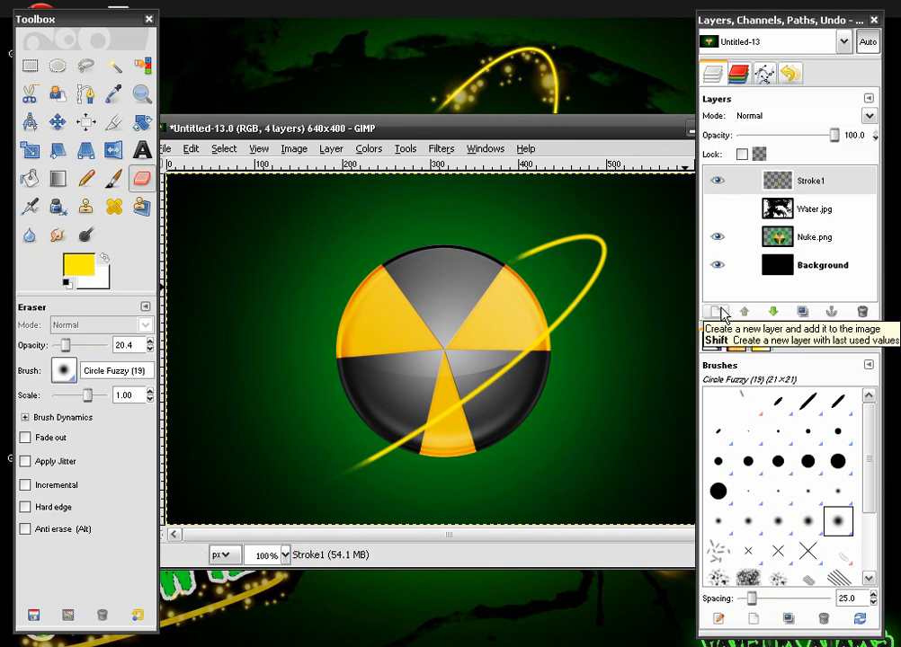
Step: Create a new transparent layer named Stroke2 from the Layers panel
click(719, 312)
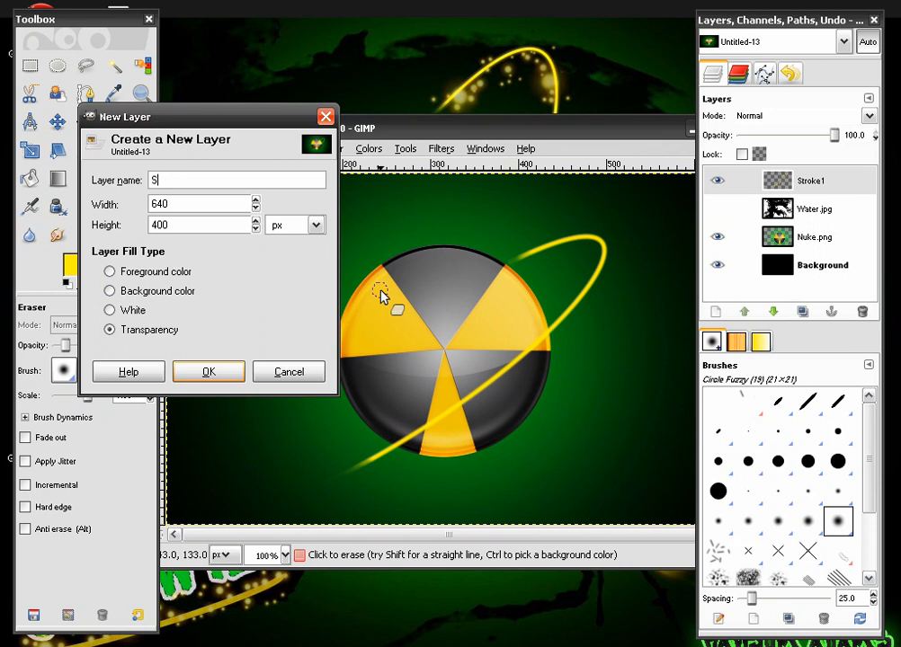
text(troke2)
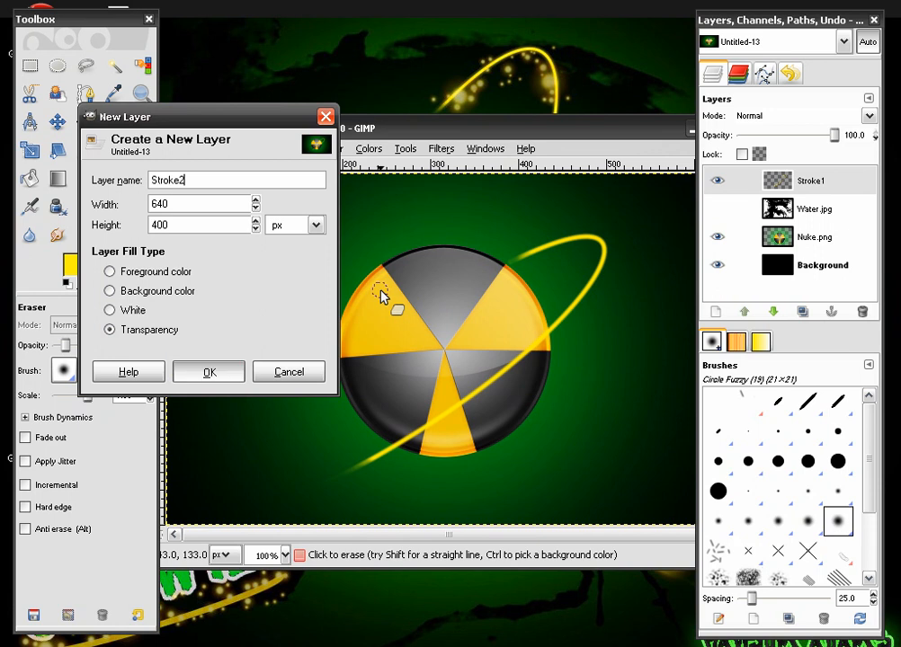
click(208, 372)
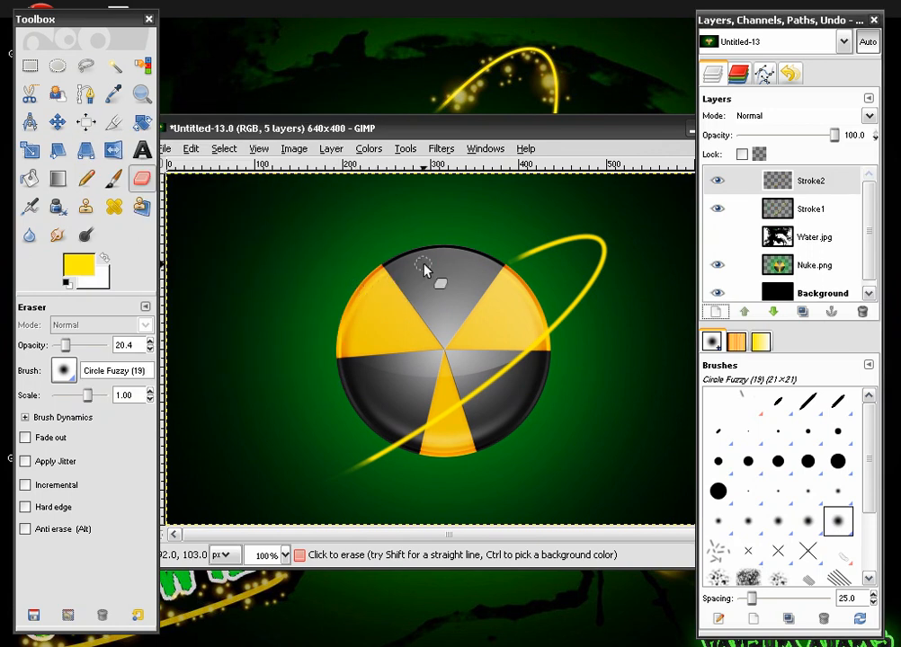
mouse_move(428, 273)
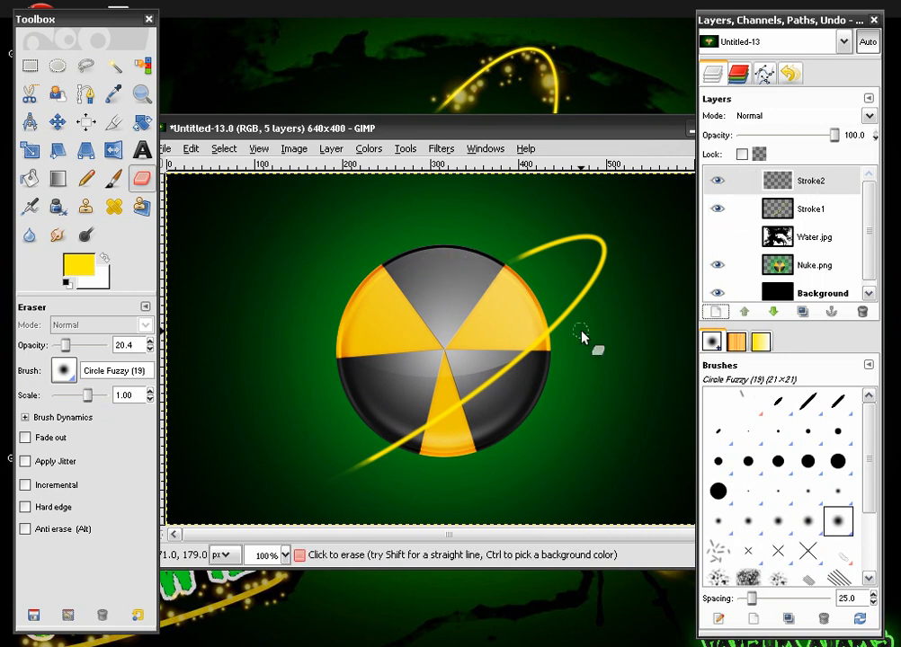
mouse_move(559, 346)
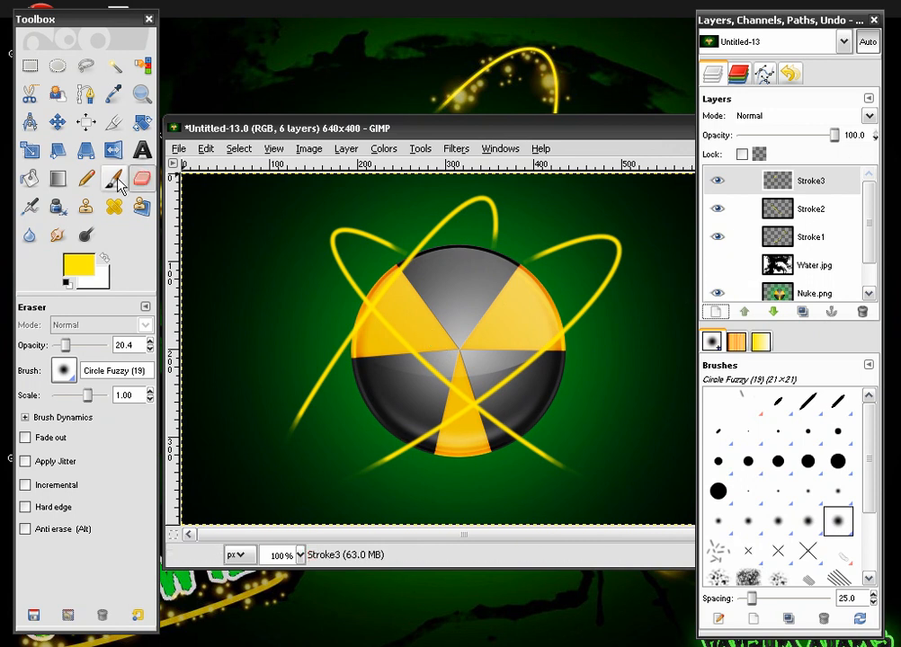
mouse_move(115, 184)
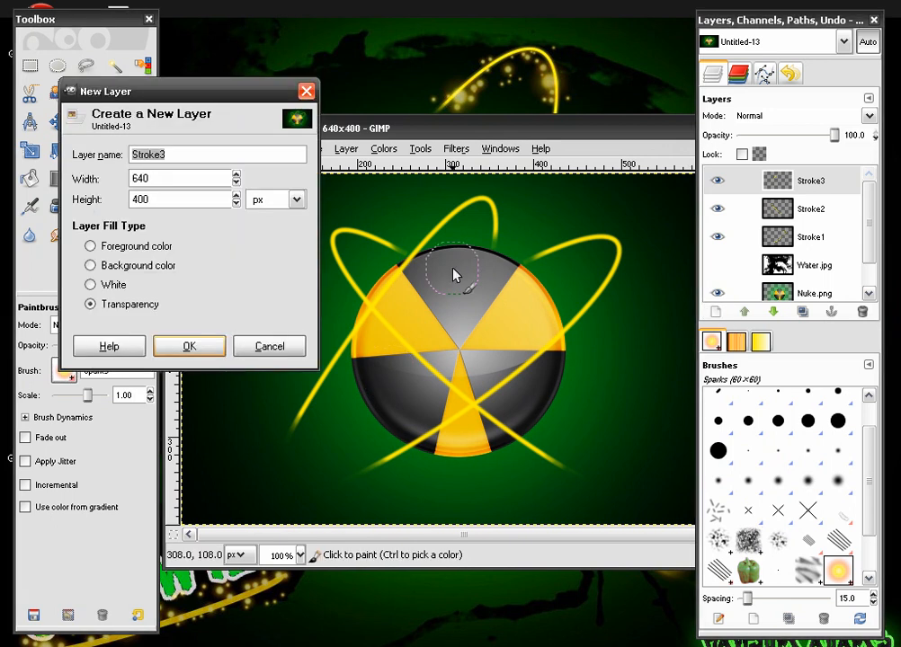
Step: Create the Sparks layer and paint spark trails along the upper-left and left orbits
click(189, 346)
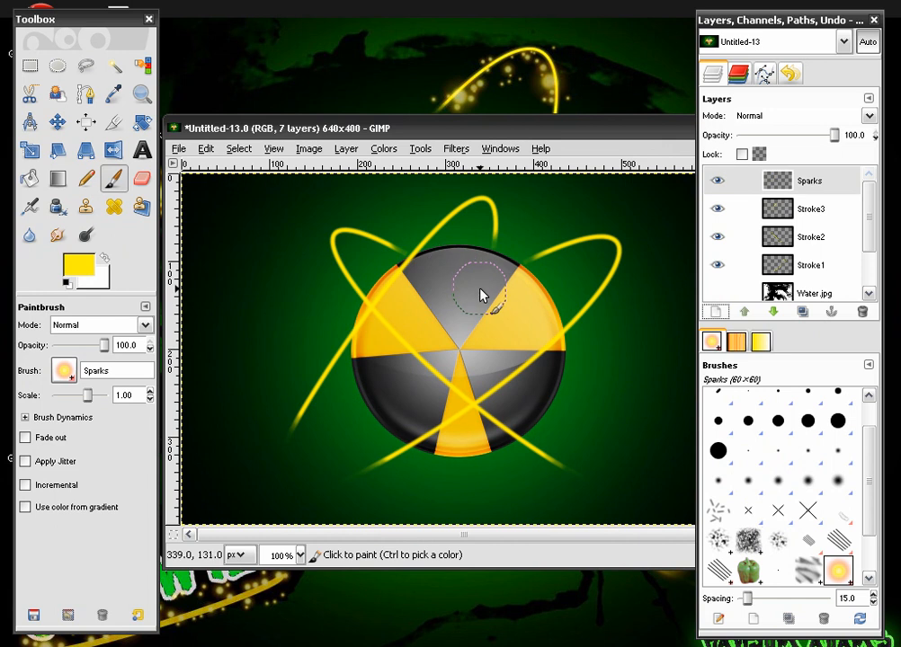
mouse_move(531, 252)
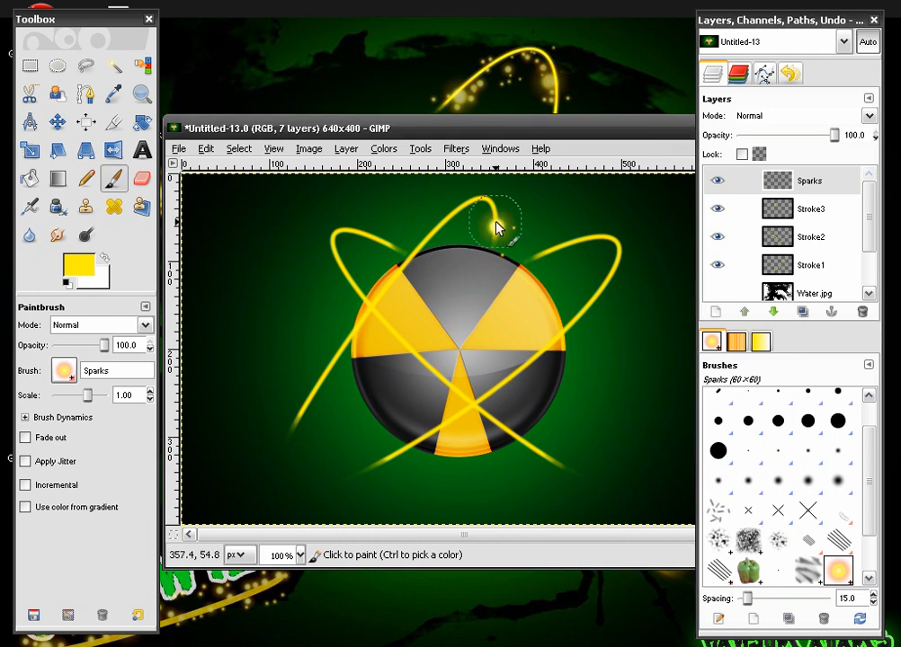
drag(493, 220, 371, 463)
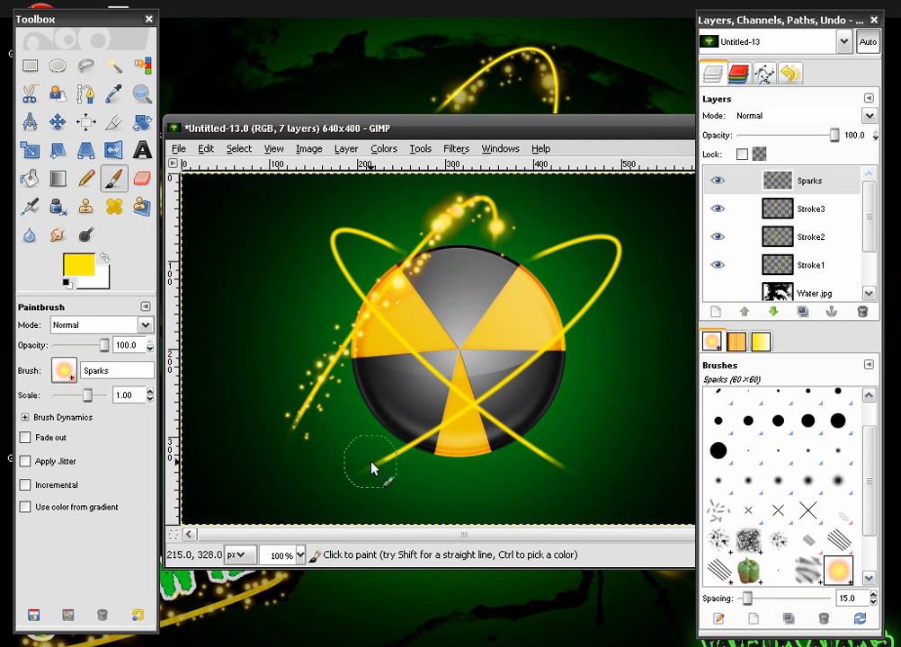
mouse_move(361, 478)
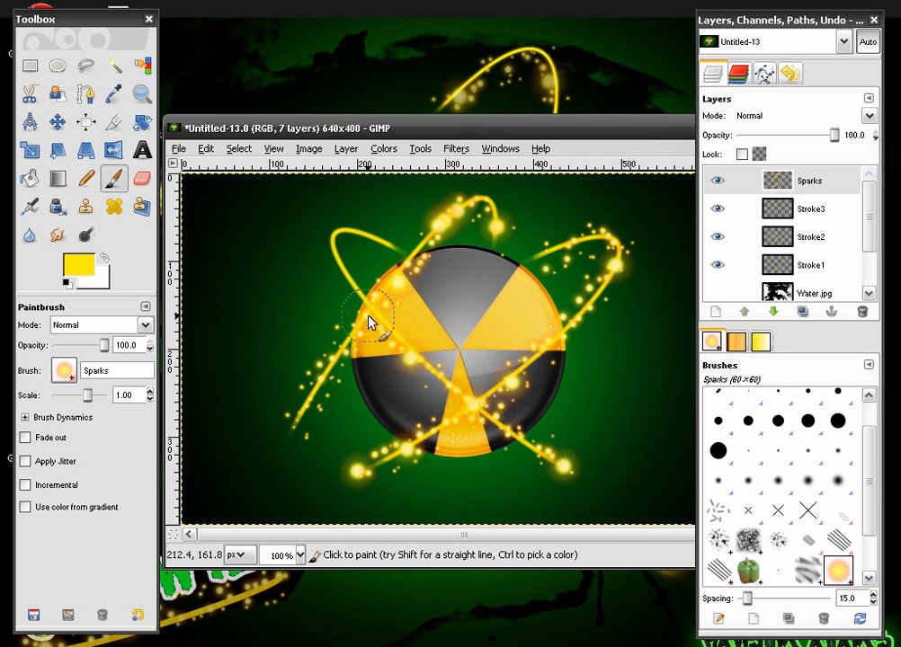
drag(369, 324, 513, 341)
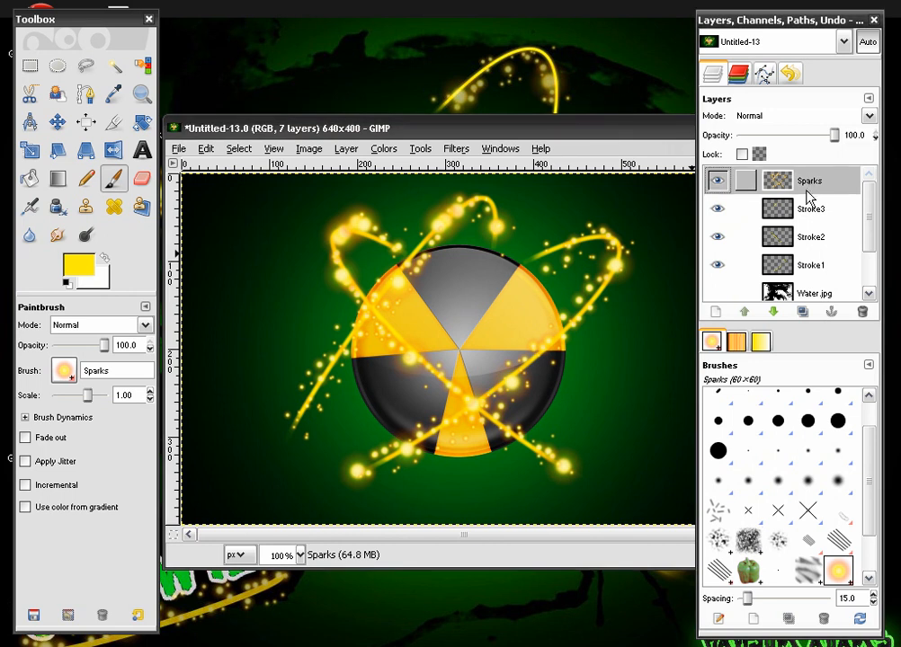
mouse_move(813, 186)
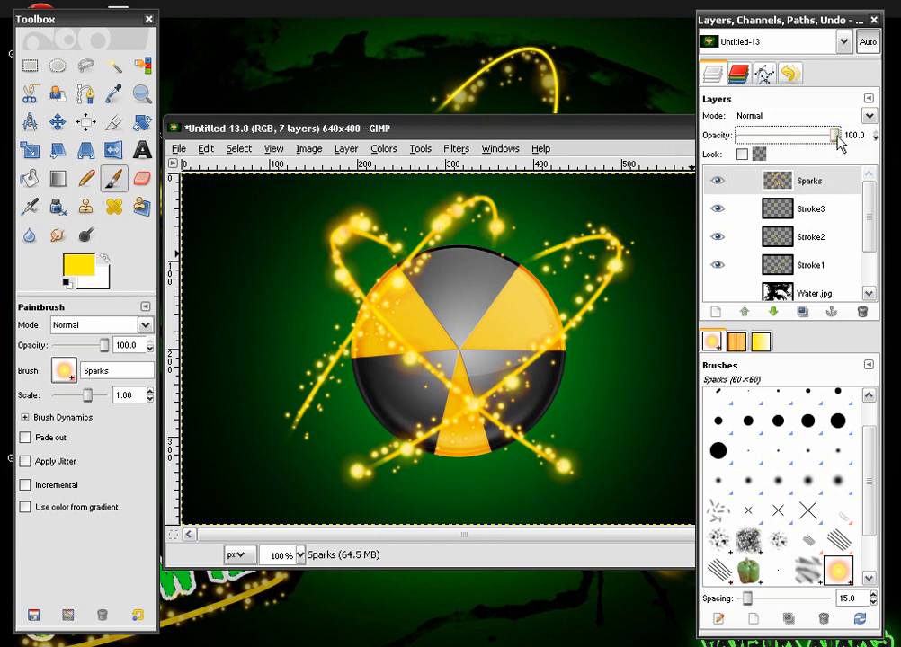
Step: Try Overlay mode, then settle on Normal mode with Sparks opacity around 50
drag(837, 135, 789, 135)
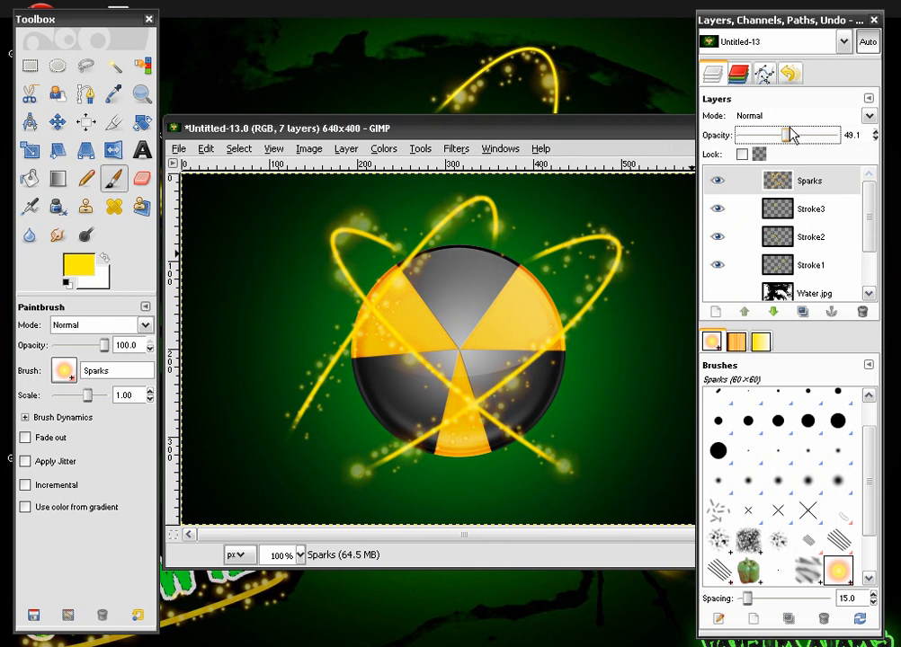
drag(790, 135, 816, 135)
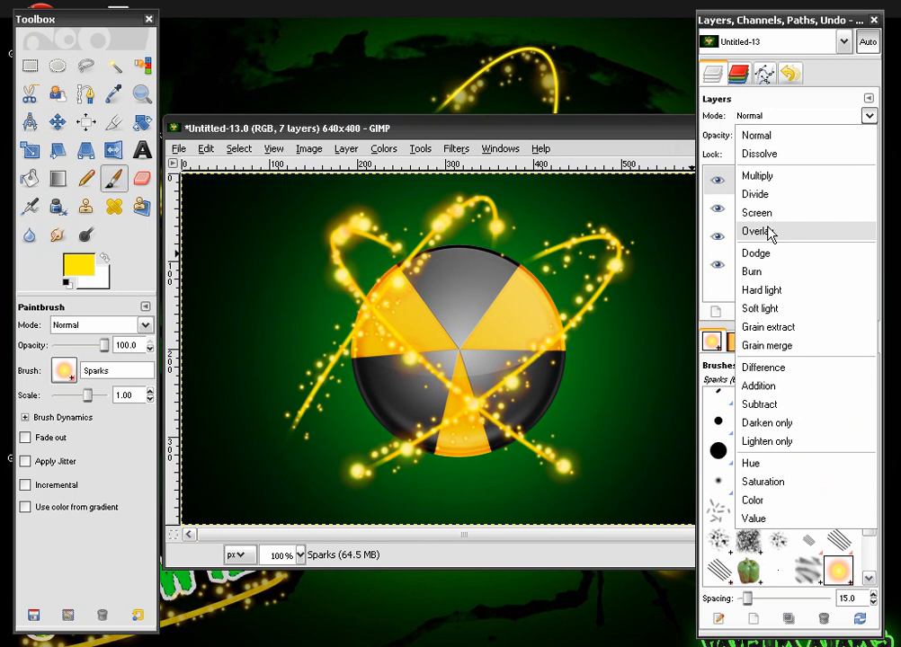
click(757, 231)
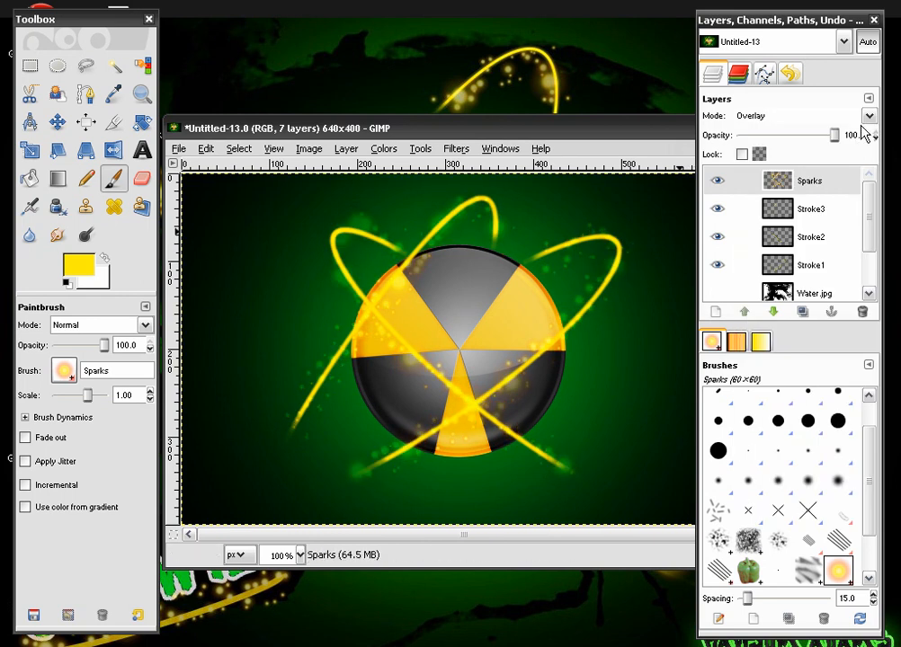
click(869, 115)
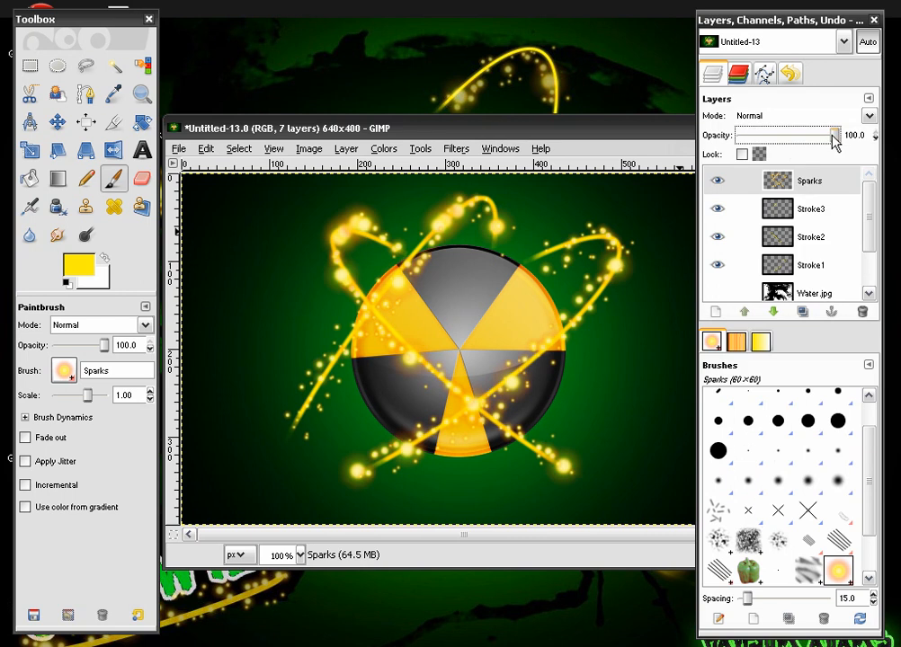
drag(834, 135, 782, 135)
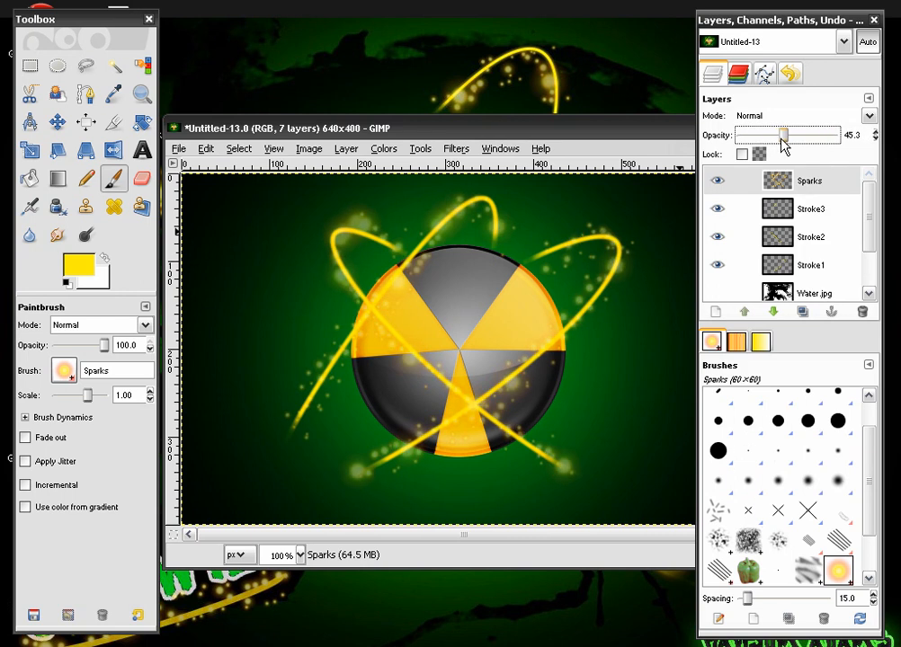
drag(779, 135, 789, 135)
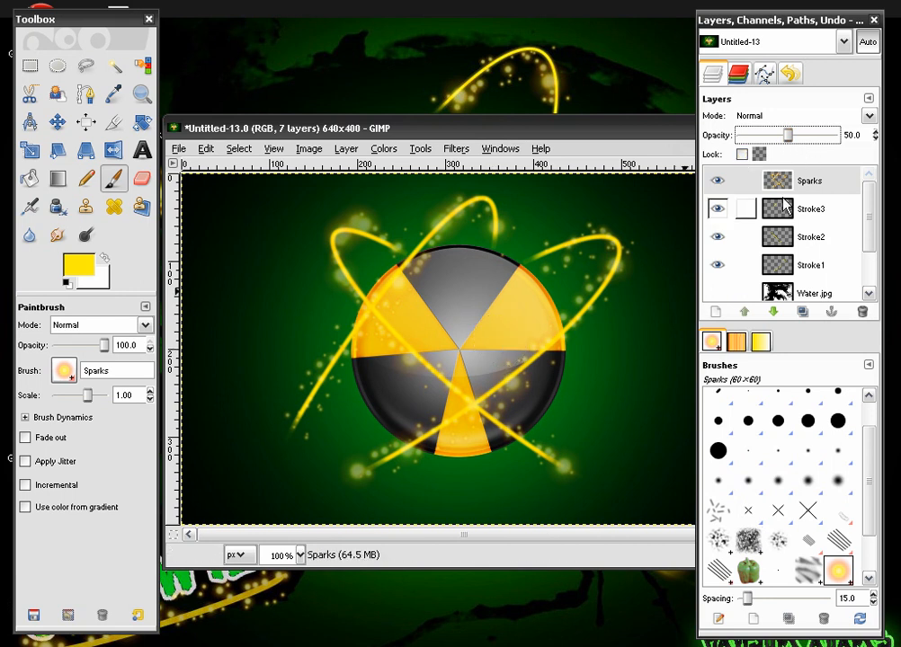
Step: Turn on Water.jpg's visibility and nudge the image window into place
scroll(down, 3)
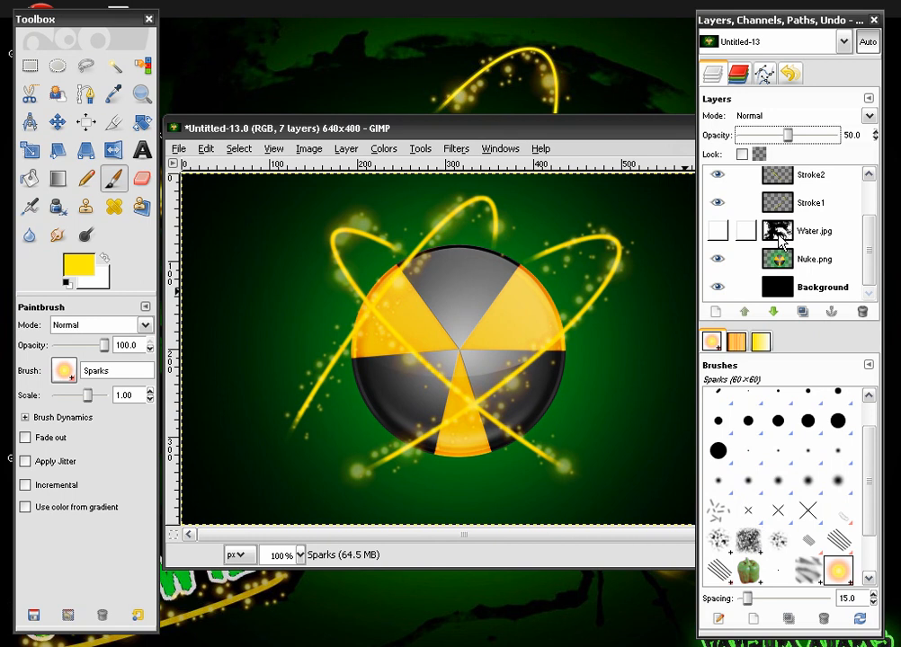
click(718, 232)
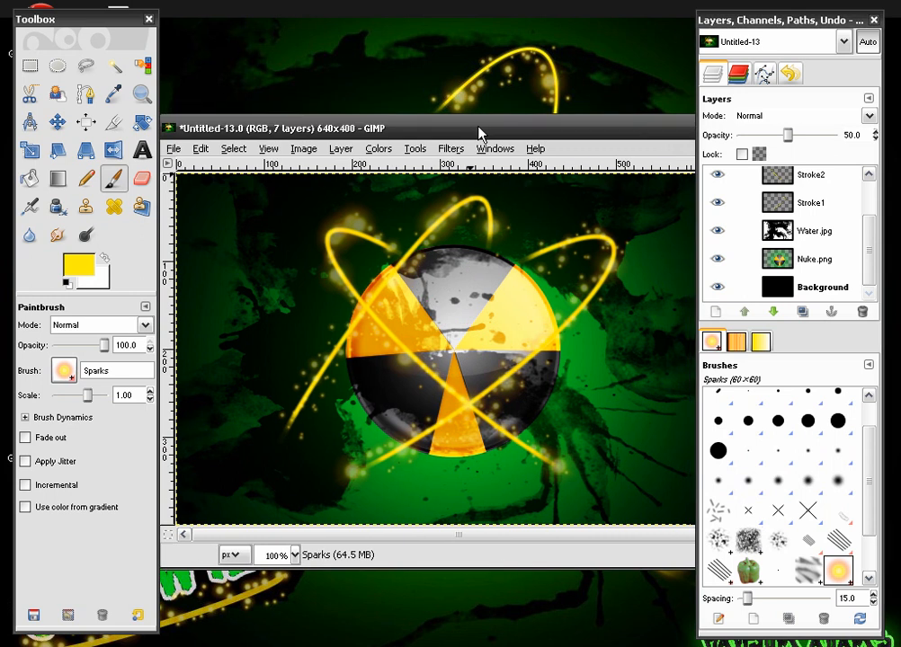
drag(481, 128, 492, 112)
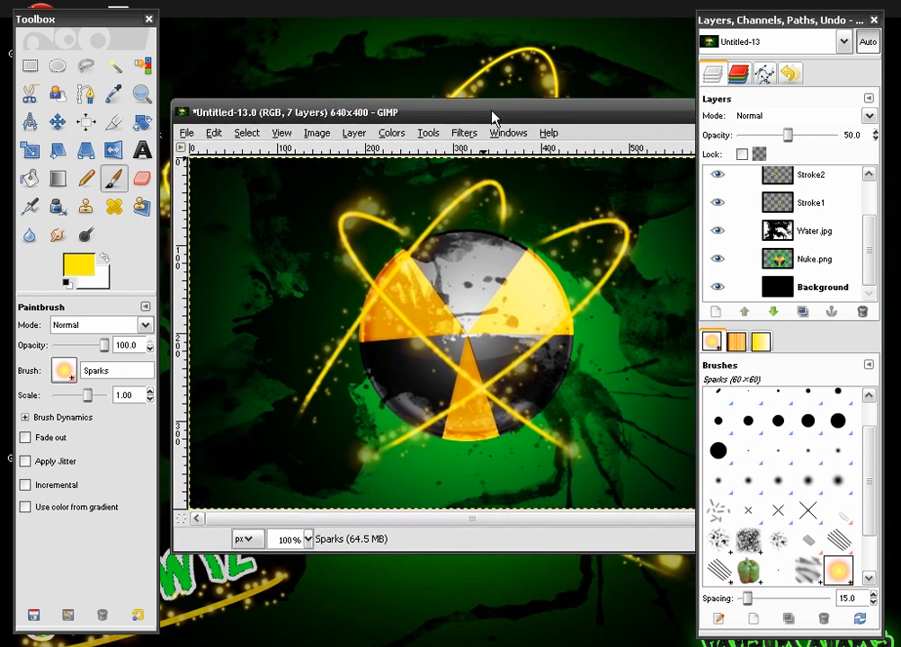
mouse_move(720, 313)
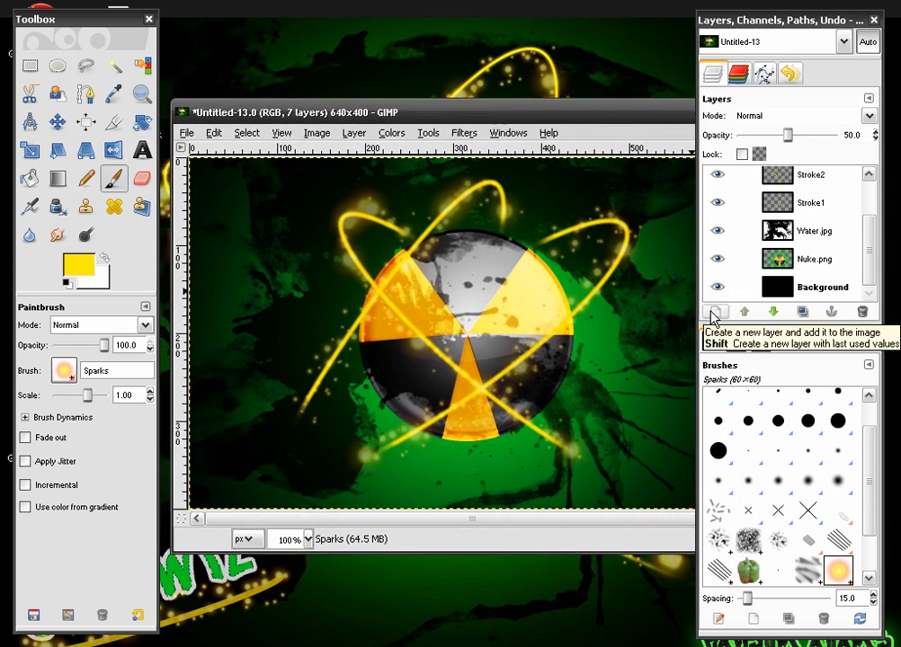
Step: Add a new transparent layer to the image
click(719, 311)
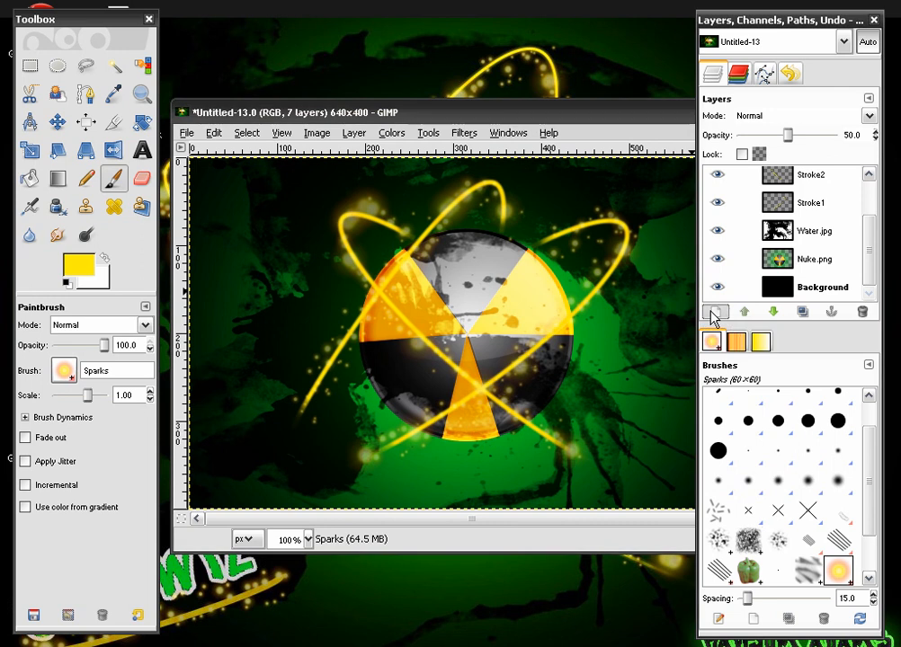
click(716, 312)
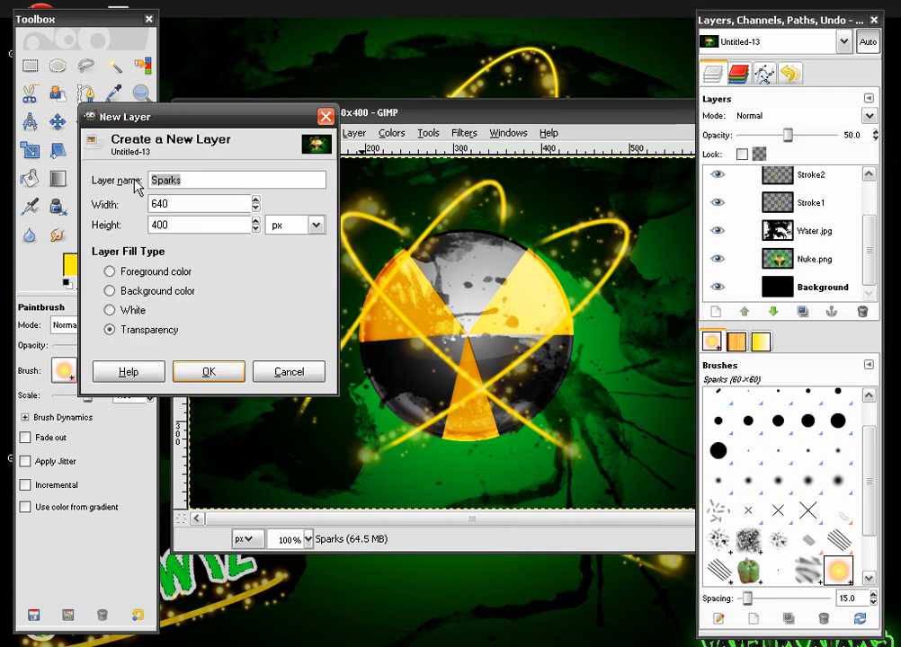
click(208, 371)
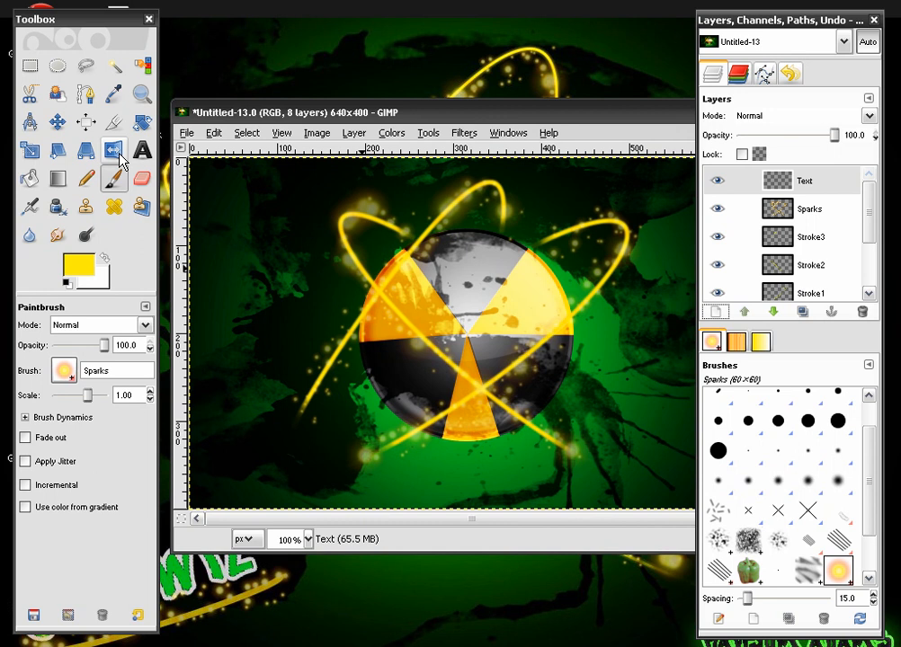
Step: Write 'GimpWiz' at the bottom-left in the LifeCraft font at size 59
click(141, 150)
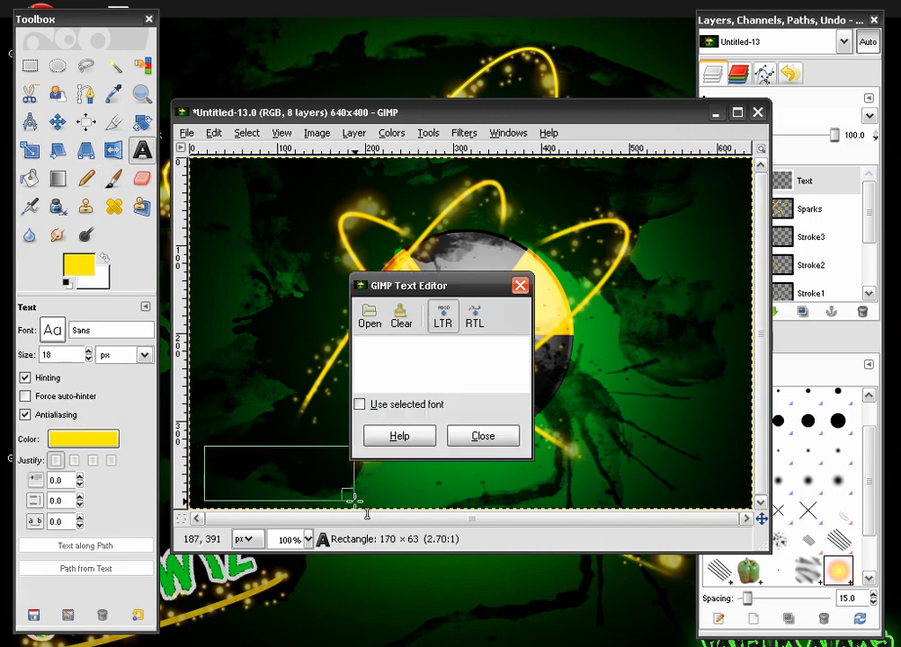
text(GimpWiz)
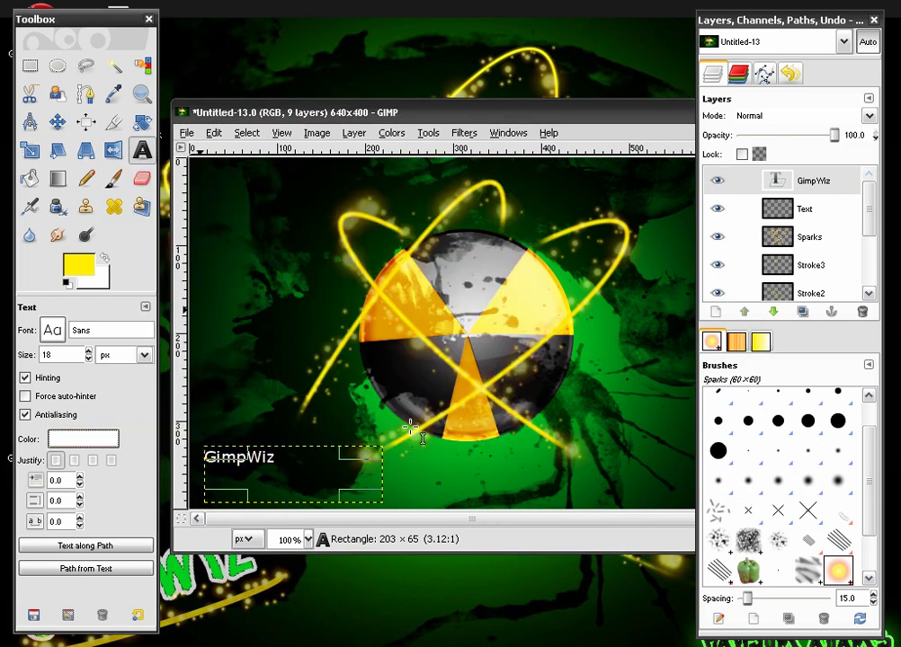
click(52, 330)
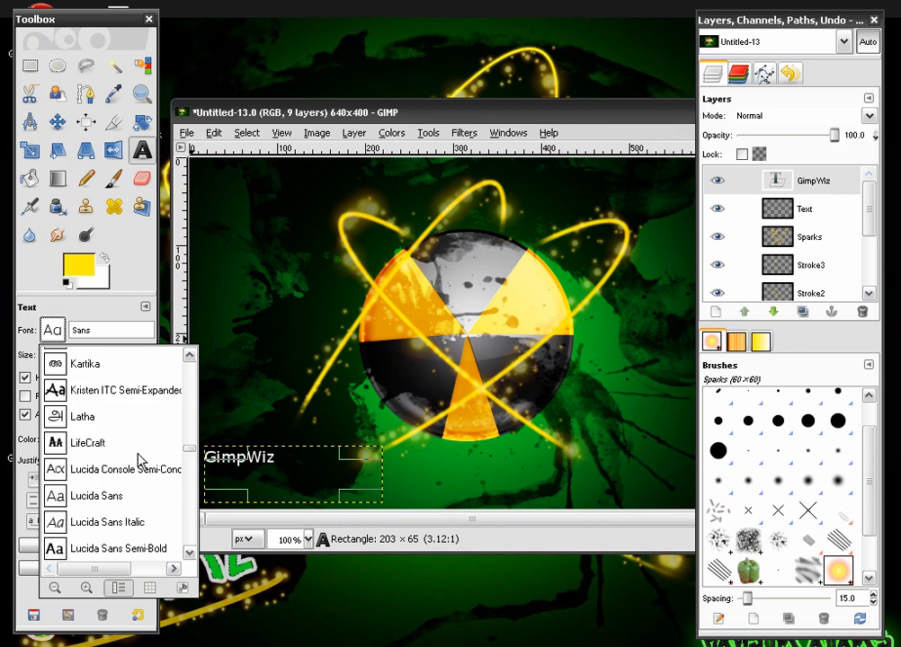
click(87, 443)
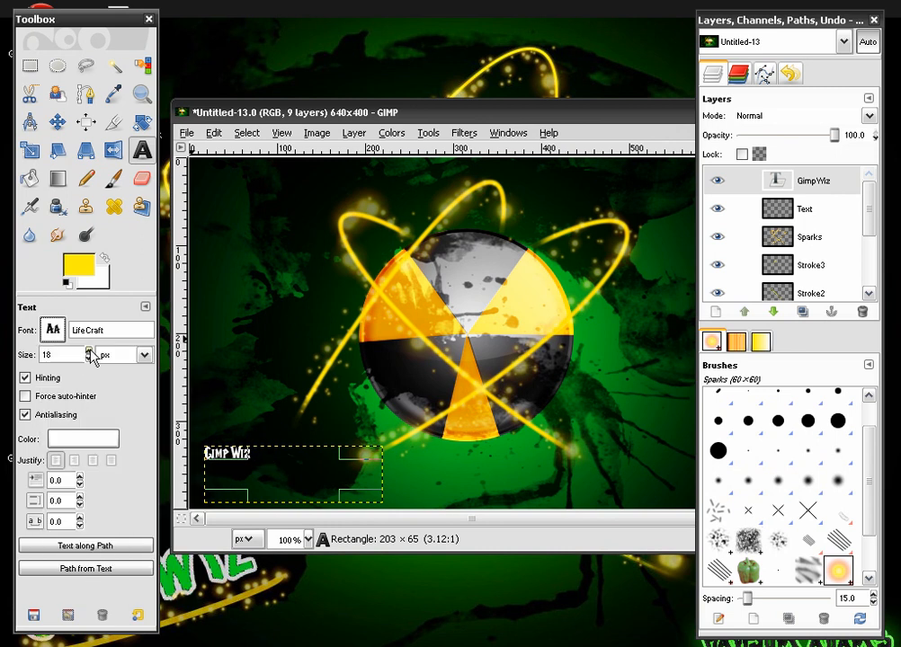
text(59)
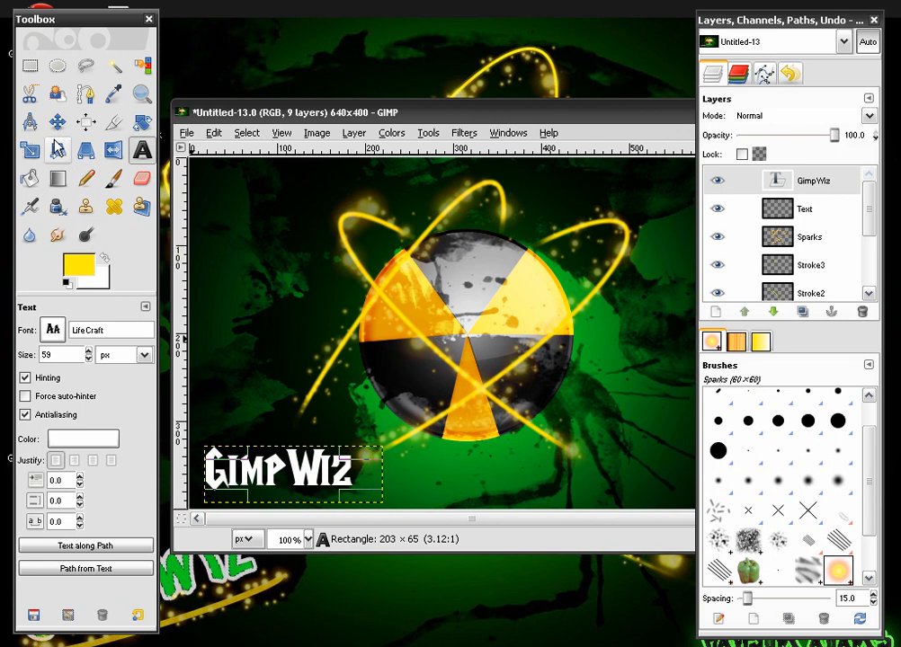
click(55, 121)
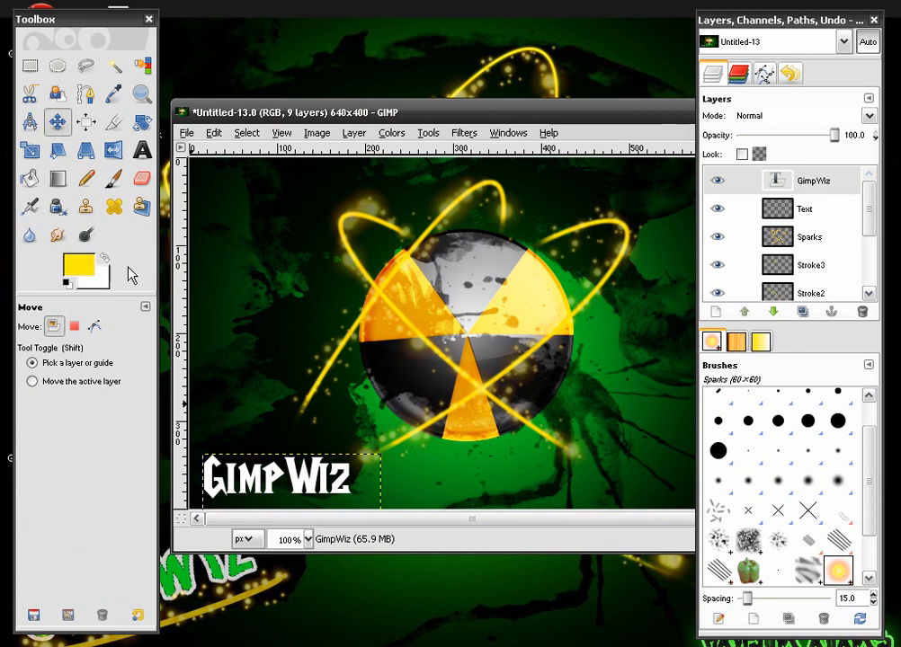
Step: Outline the text via a 5 px grown alpha selection, then lower its opacity to about 70
right_click(812, 180)
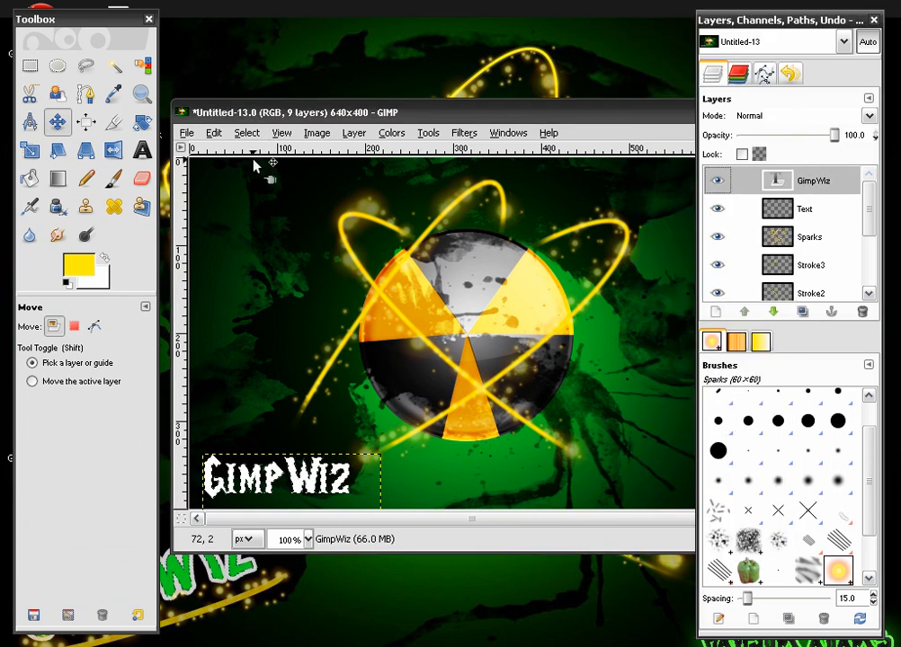
click(247, 132)
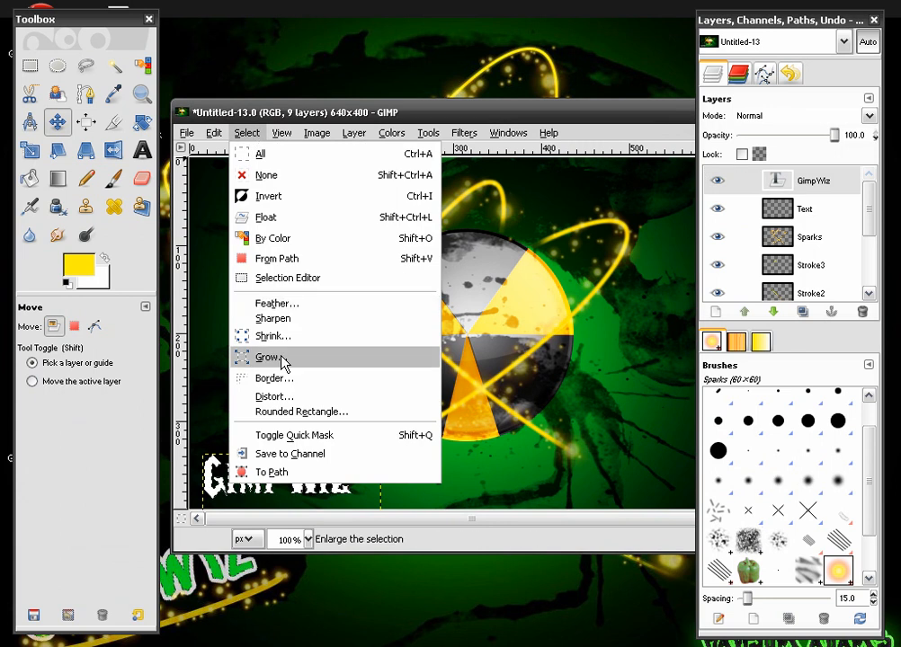
click(268, 357)
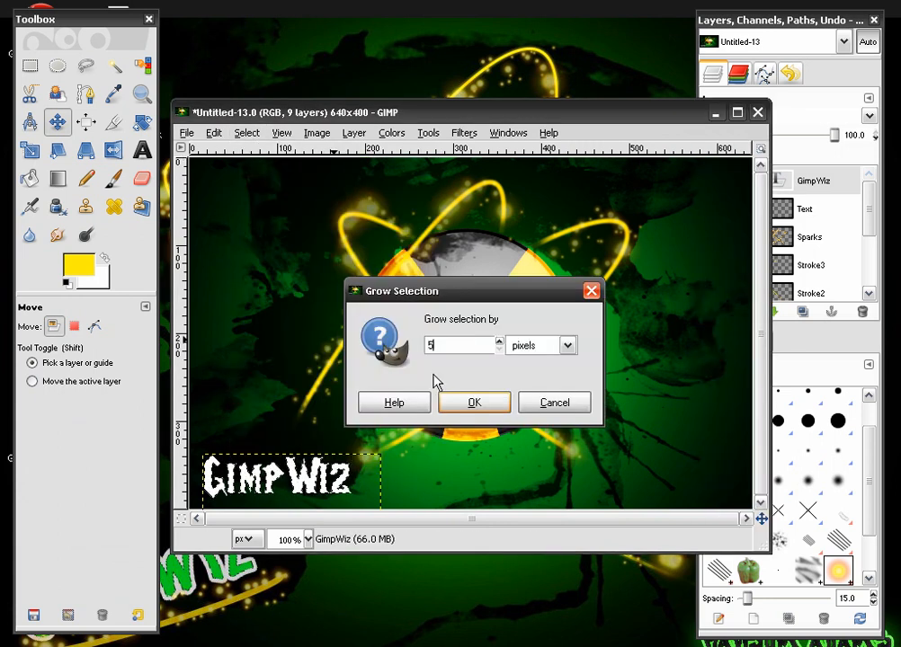
click(474, 402)
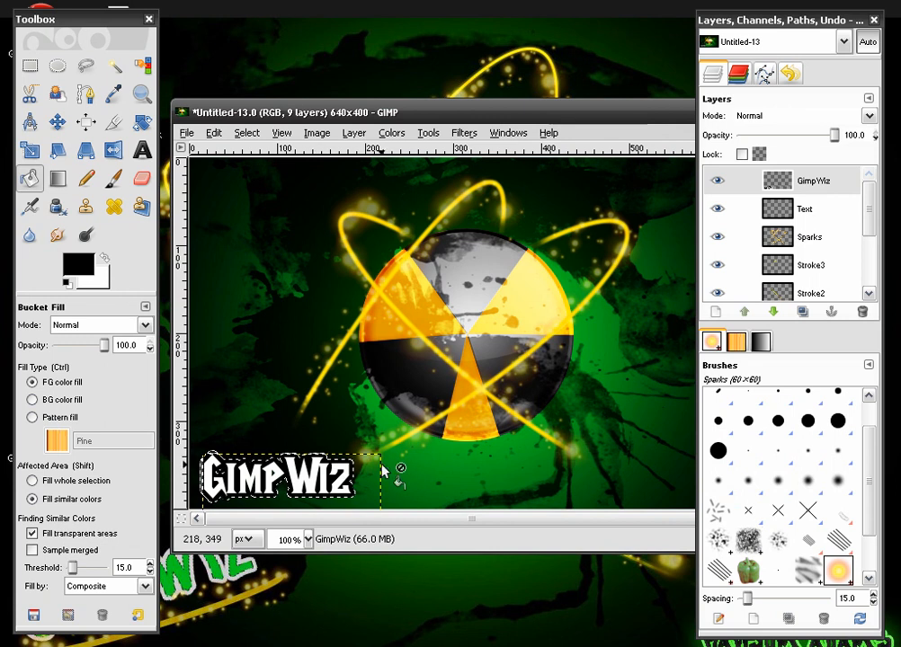
click(814, 181)
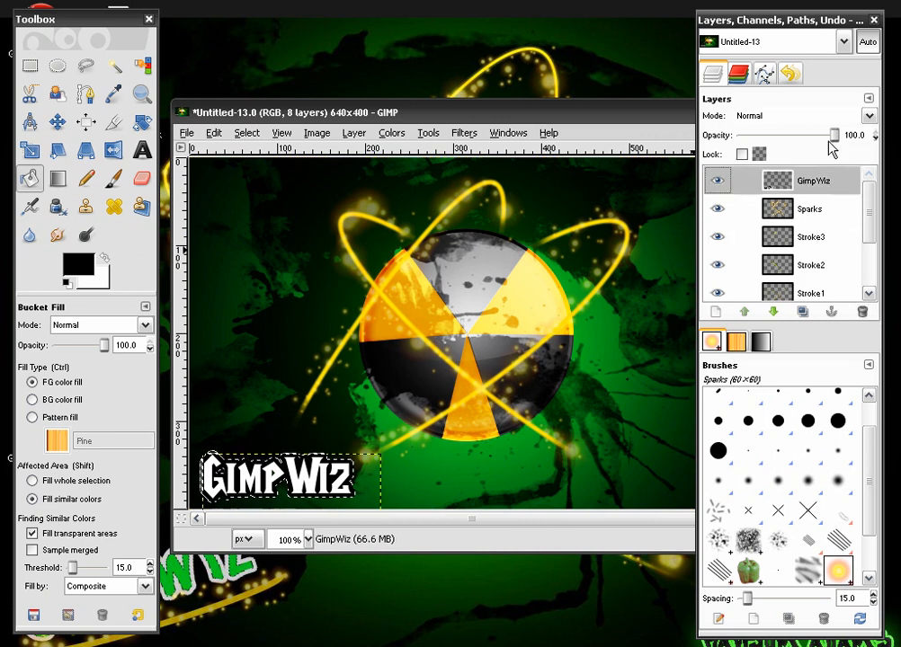
drag(832, 135, 805, 135)
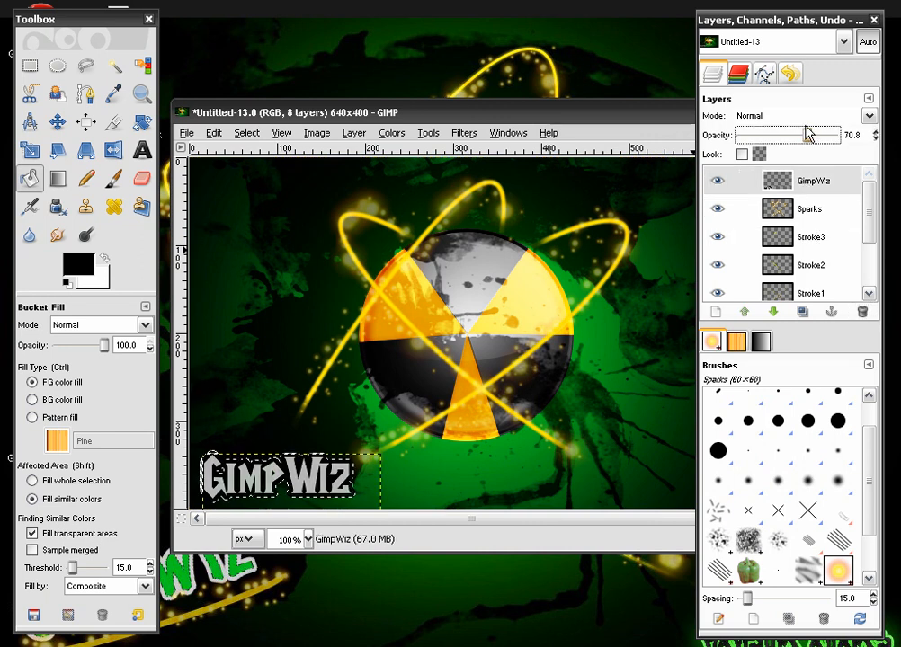
Step: Rotate the GimpWiz text layer by -10.31 degrees so it rises to the right
click(140, 122)
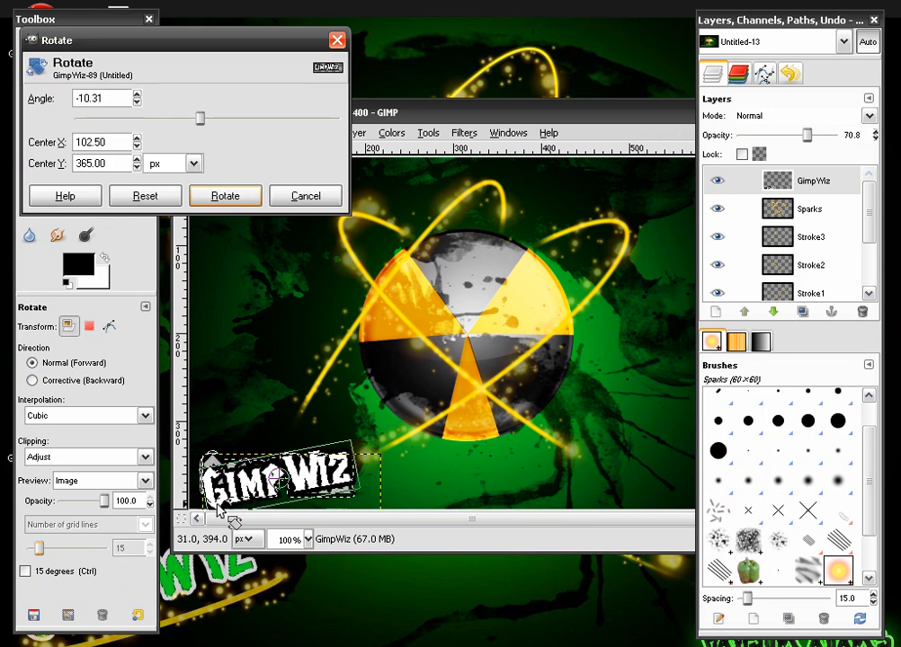
click(225, 195)
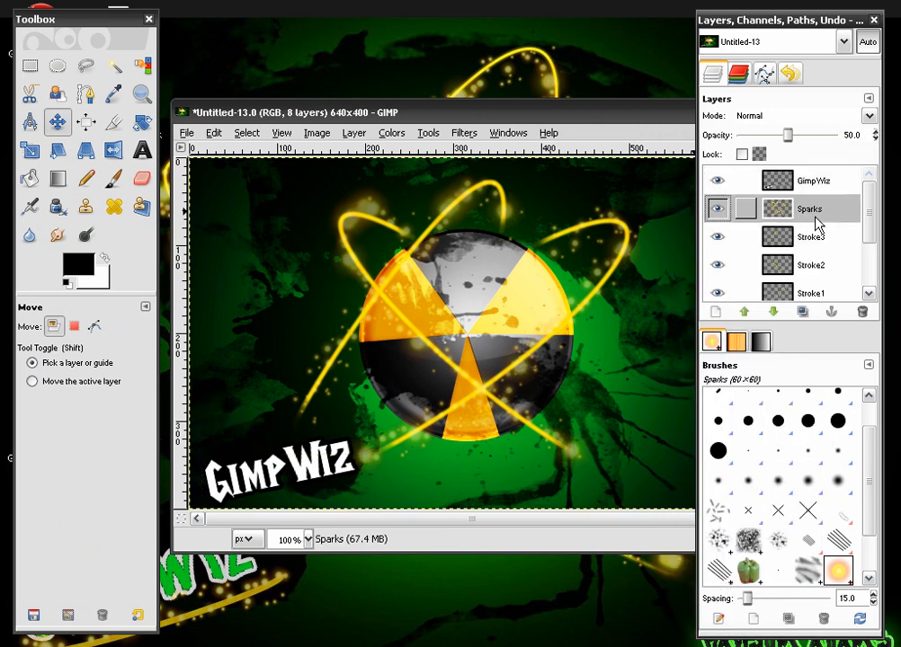
click(817, 180)
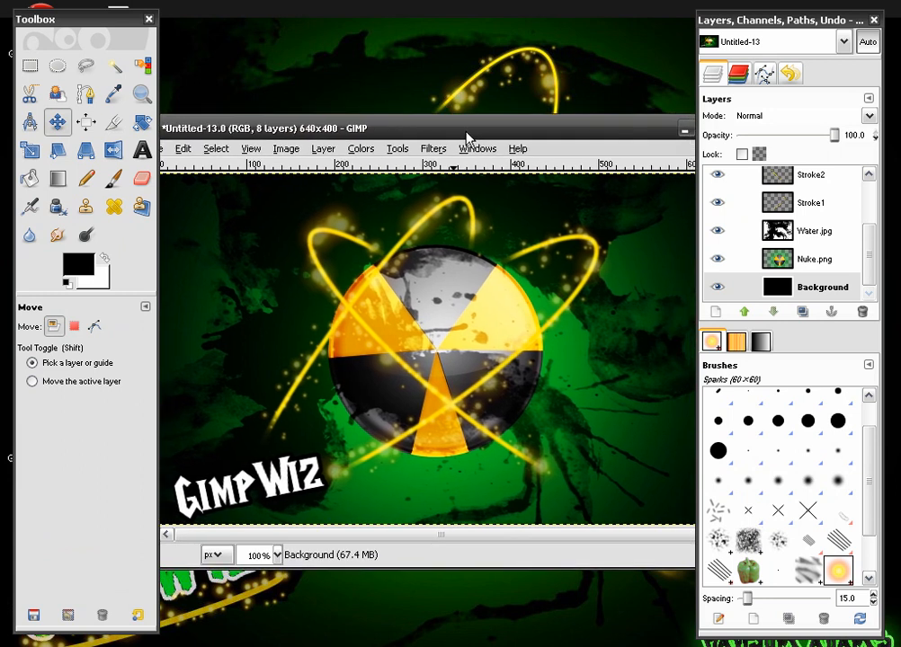
mouse_move(467, 117)
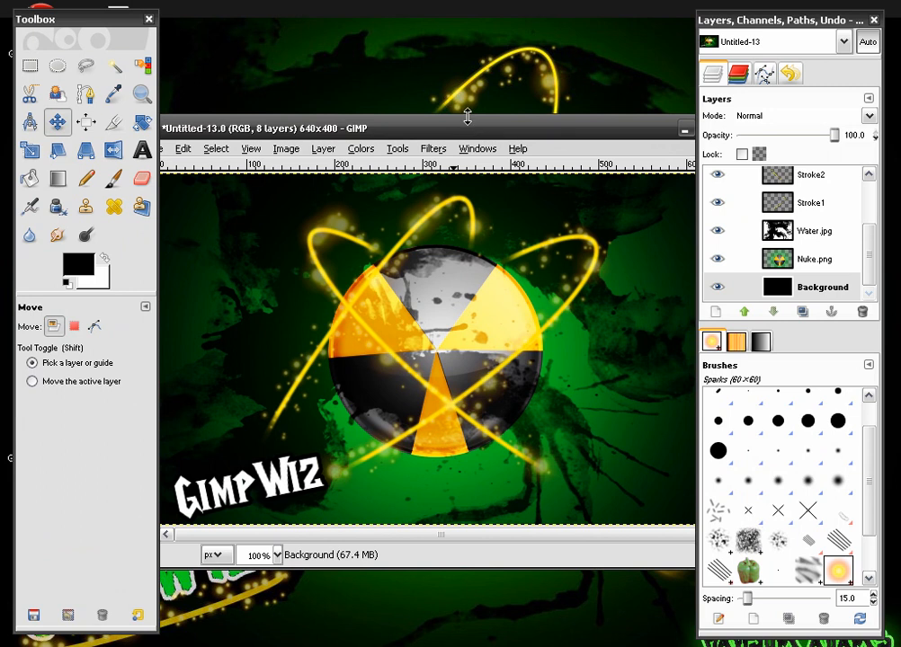
mouse_move(472, 126)
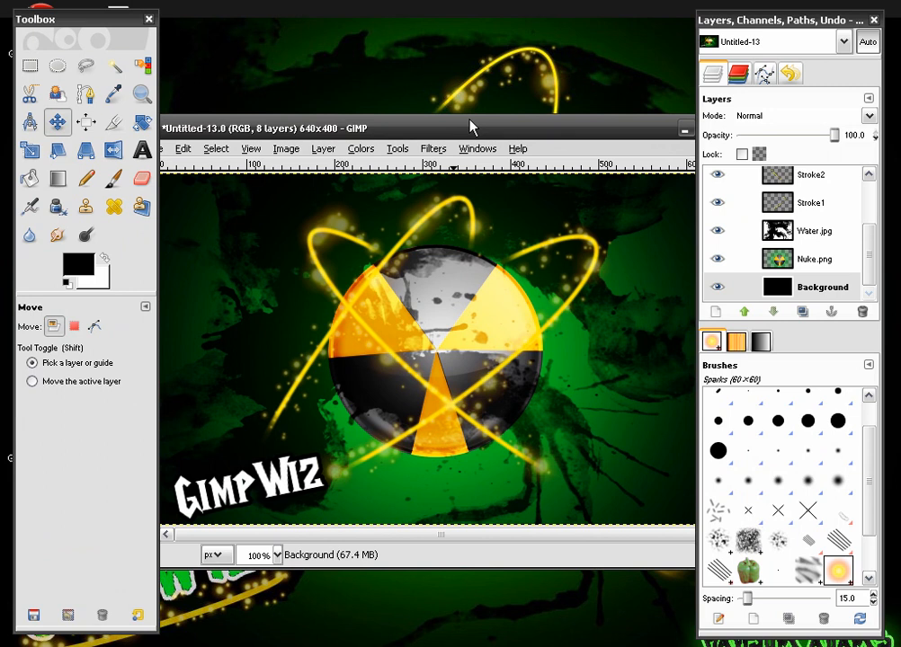